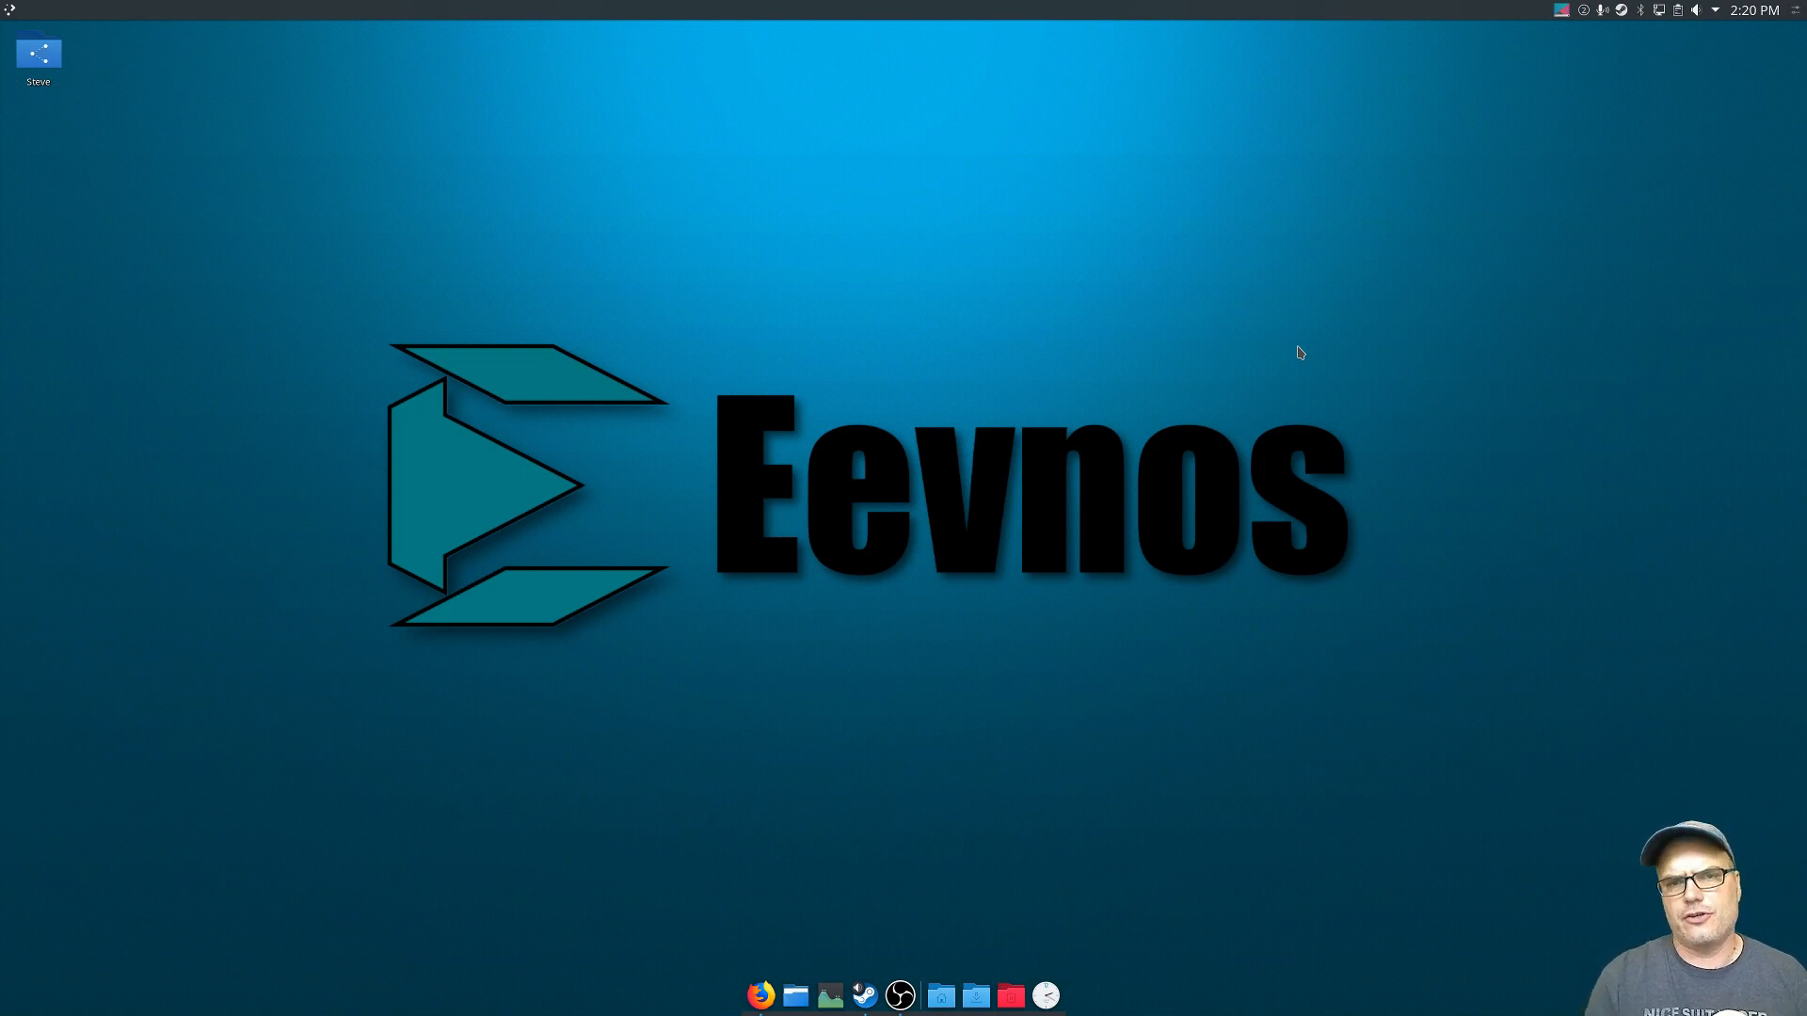
pyautogui.moveTo(1330, 374)
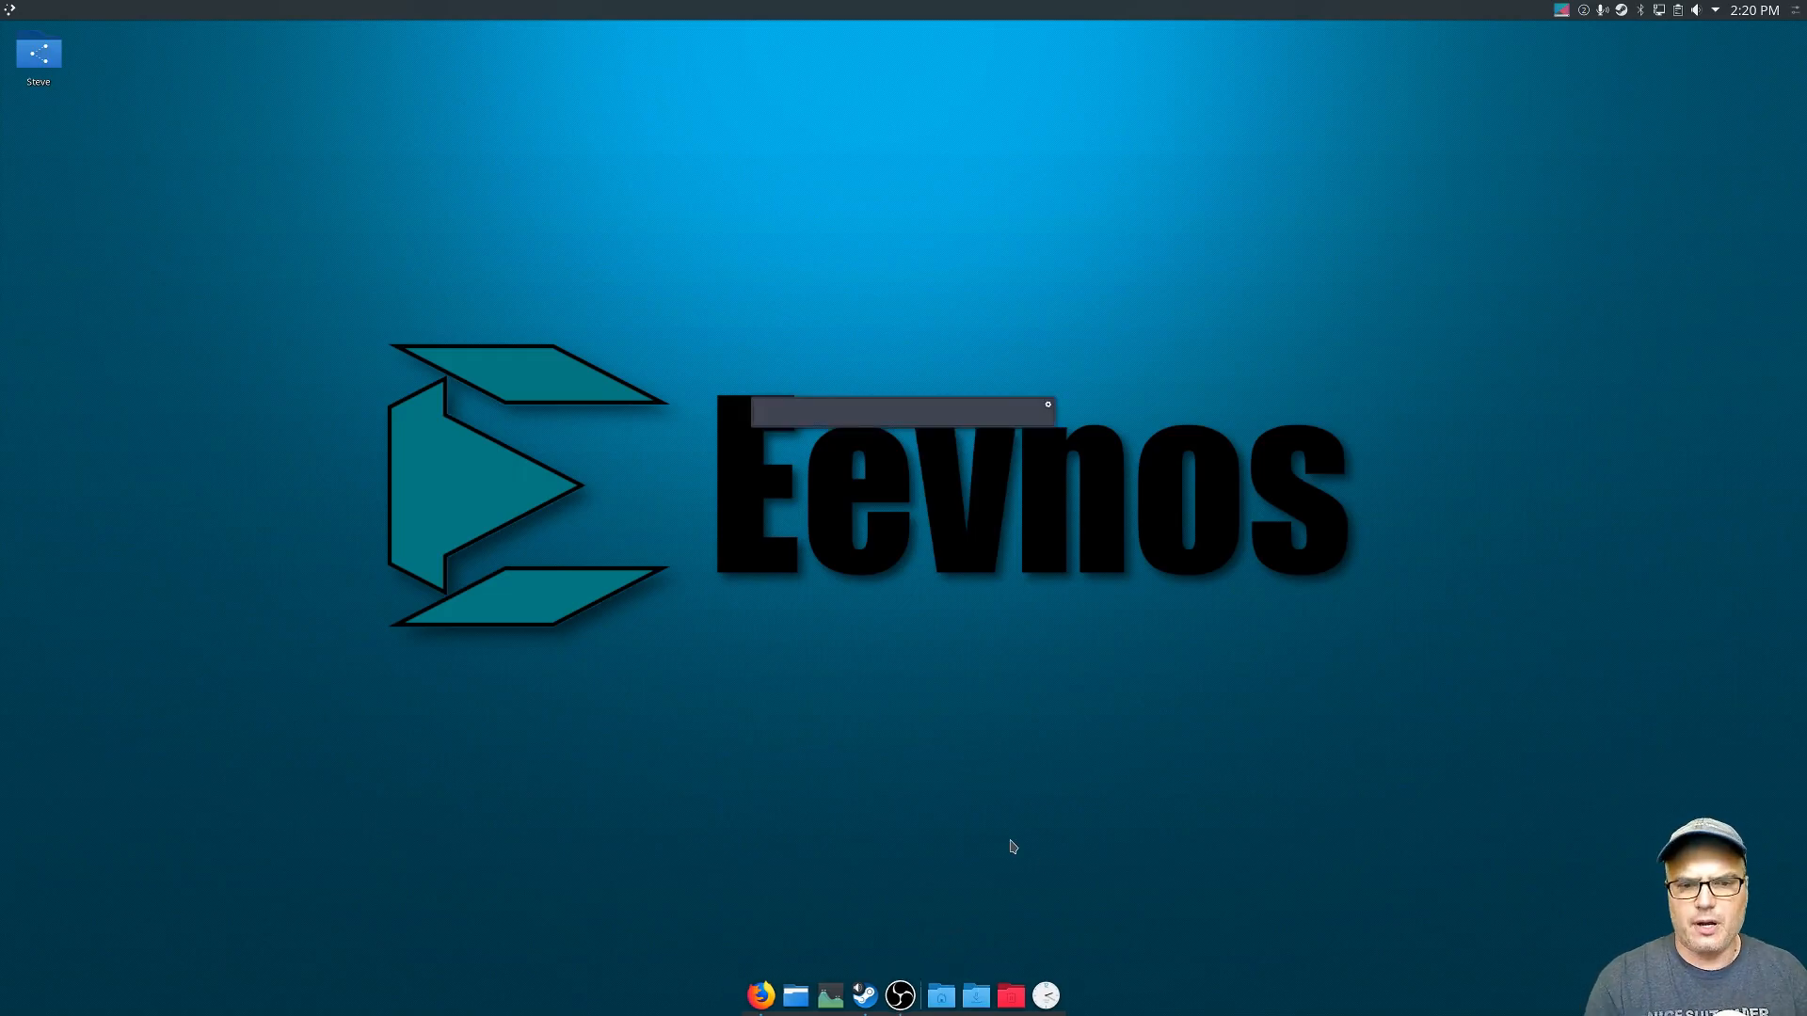
# Search the launcher for 'add' to reveal Add/Remove Software.
pyautogui.write('add')
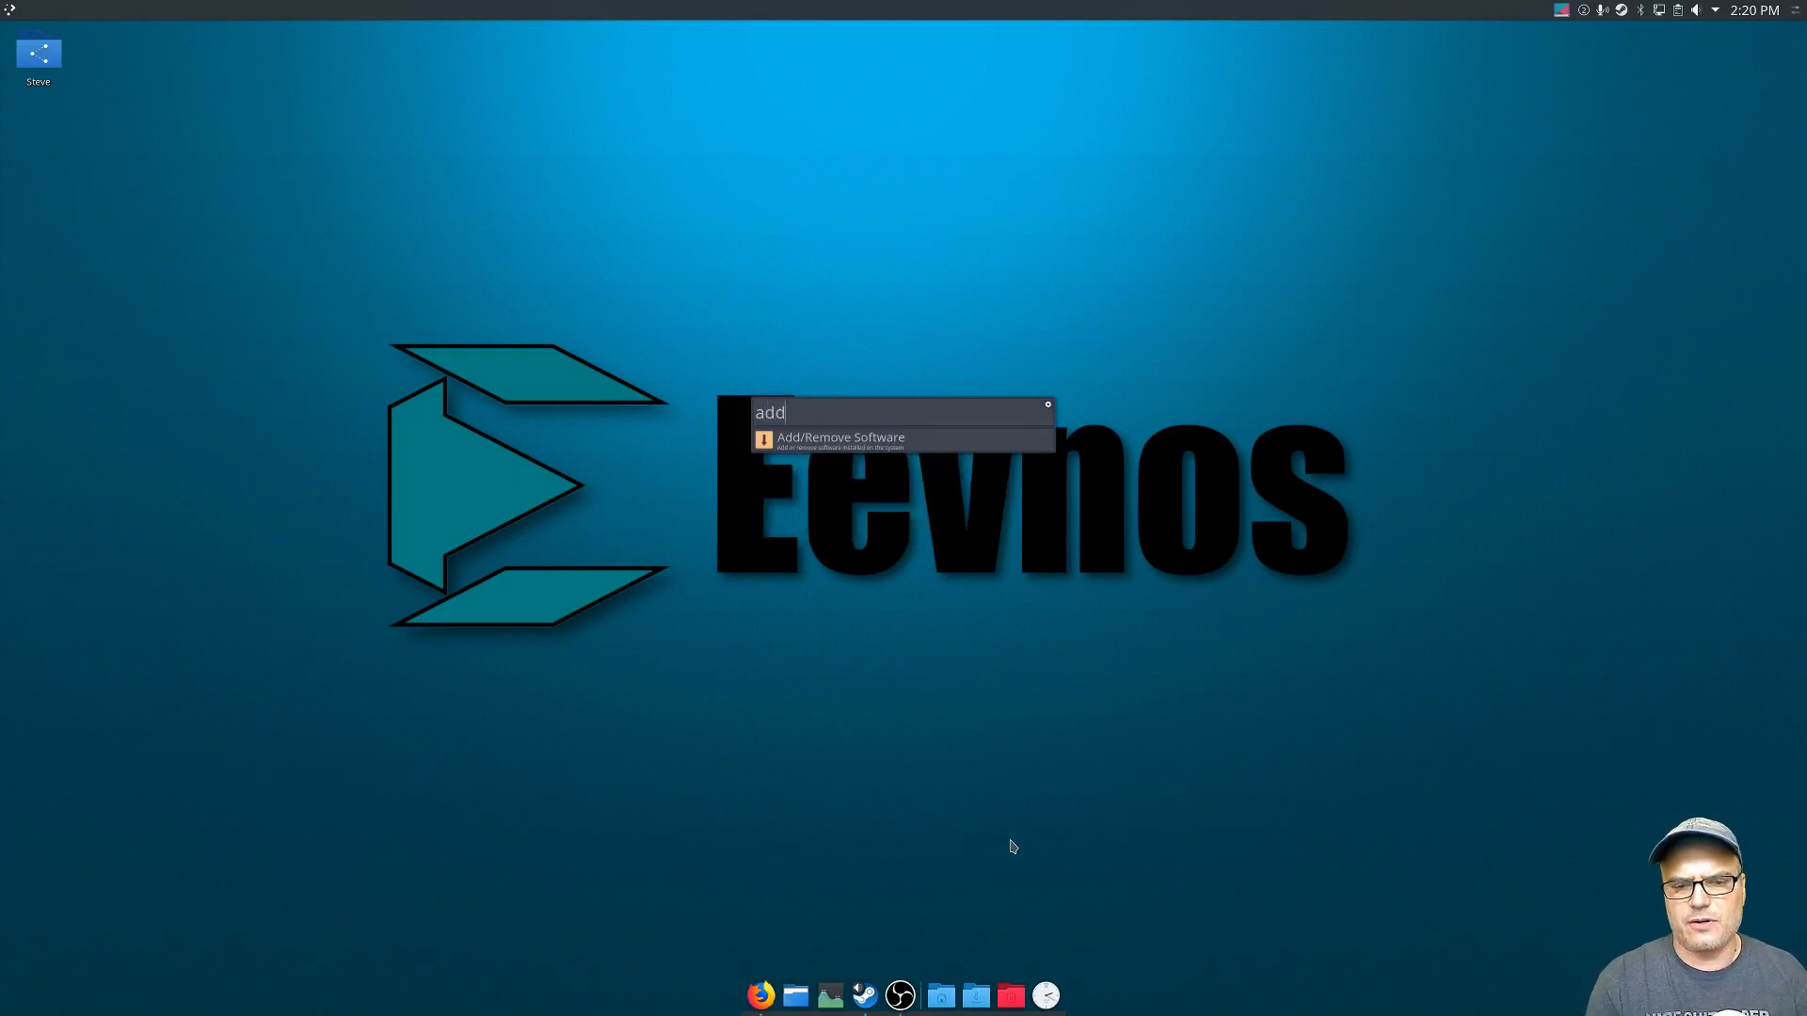
pyautogui.moveTo(822, 807)
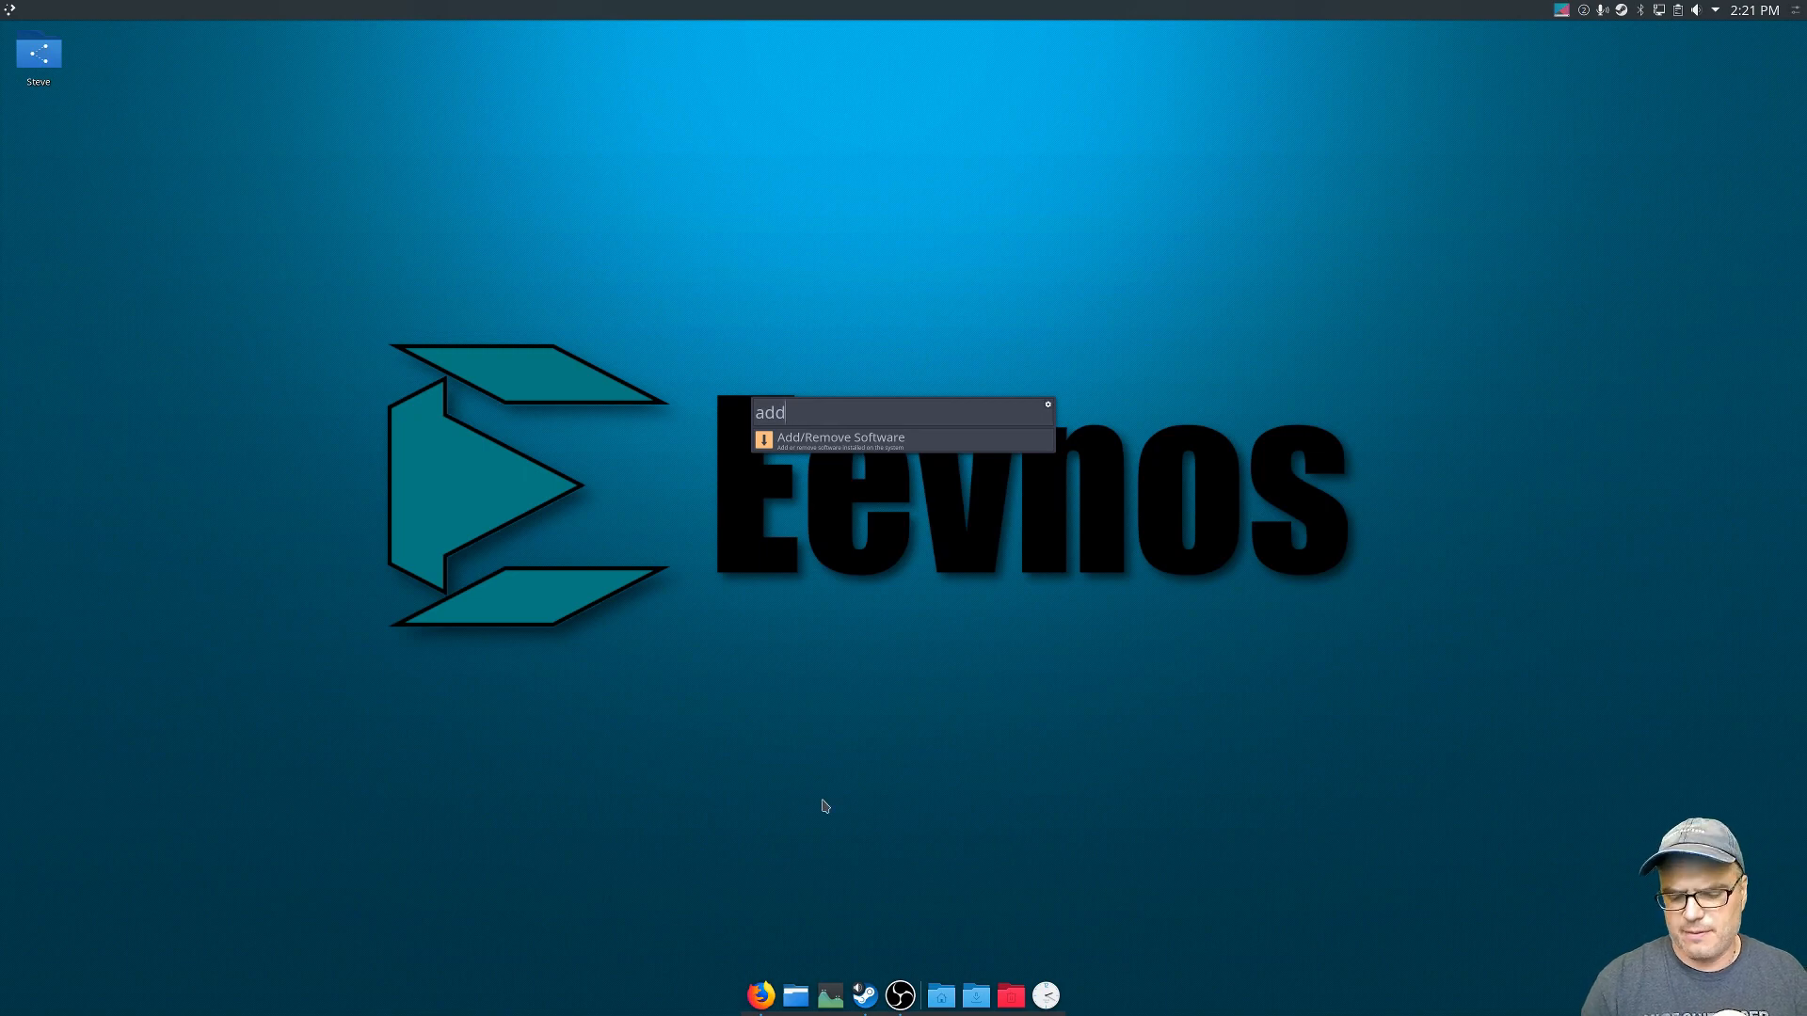
# Launch Add/Remove Software and enable AUR support in its Preferences AUR tab.
pyautogui.click(838, 436)
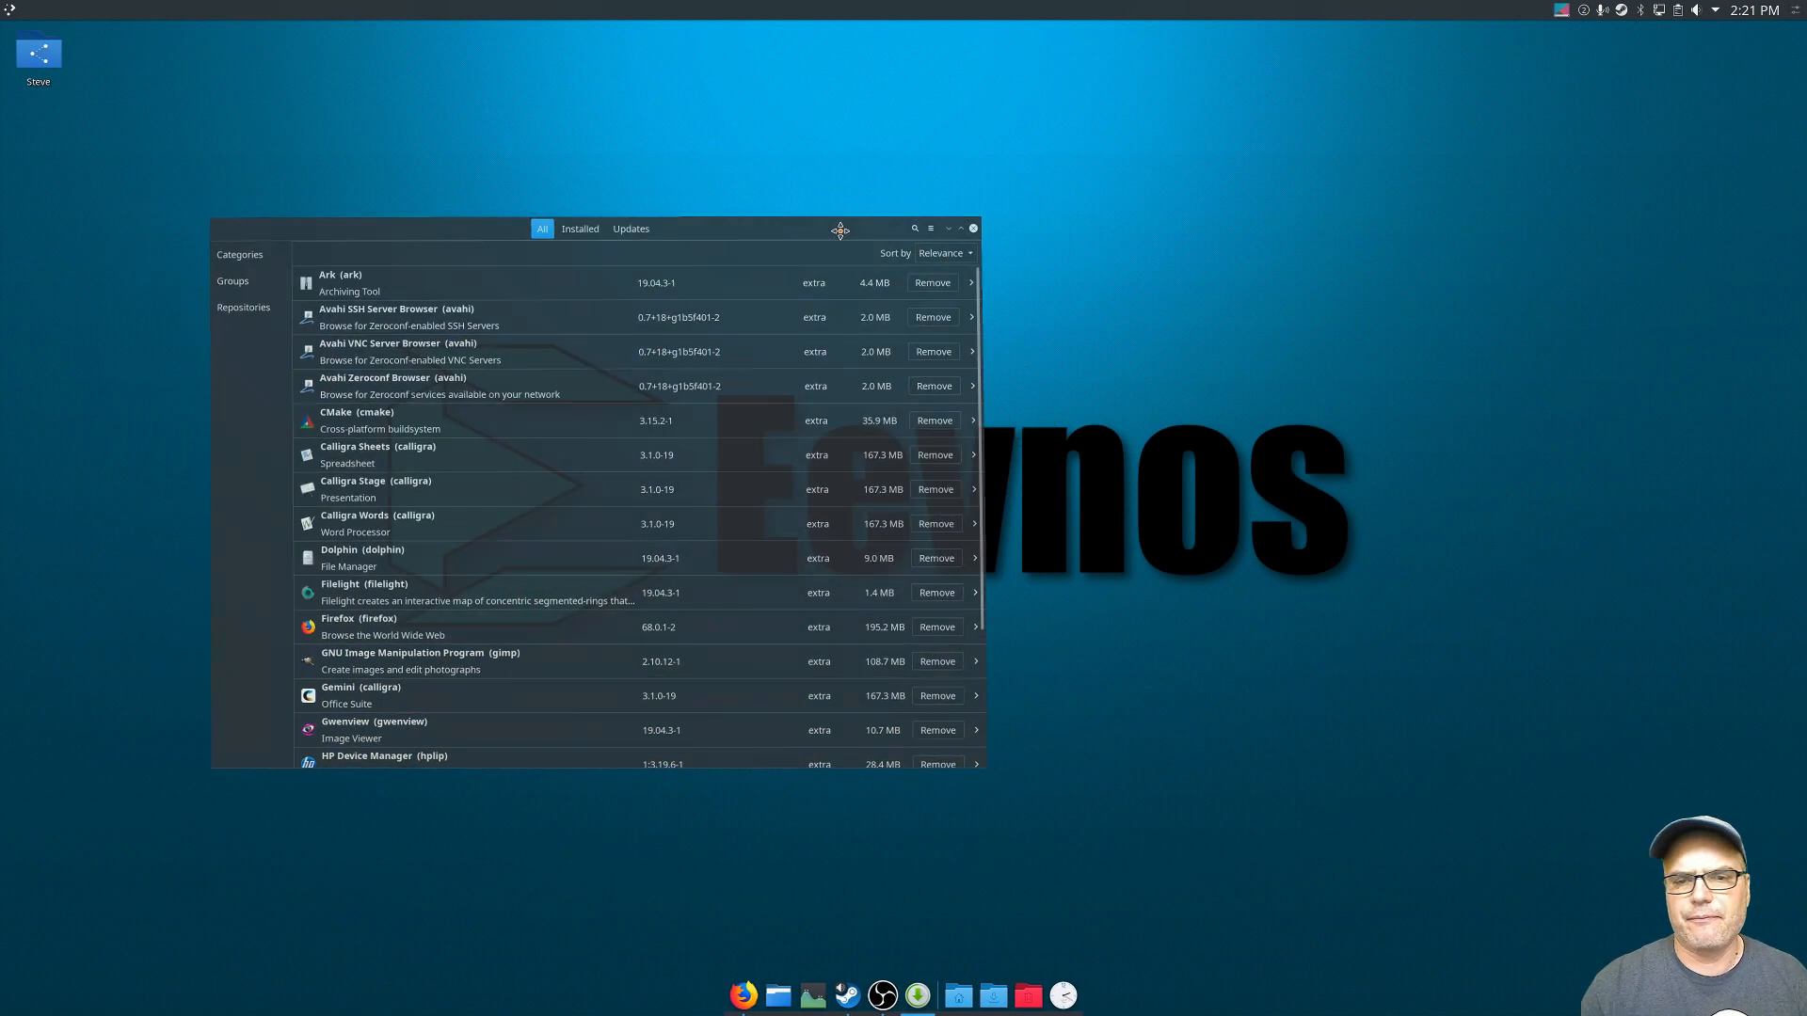
pyautogui.click(929, 227)
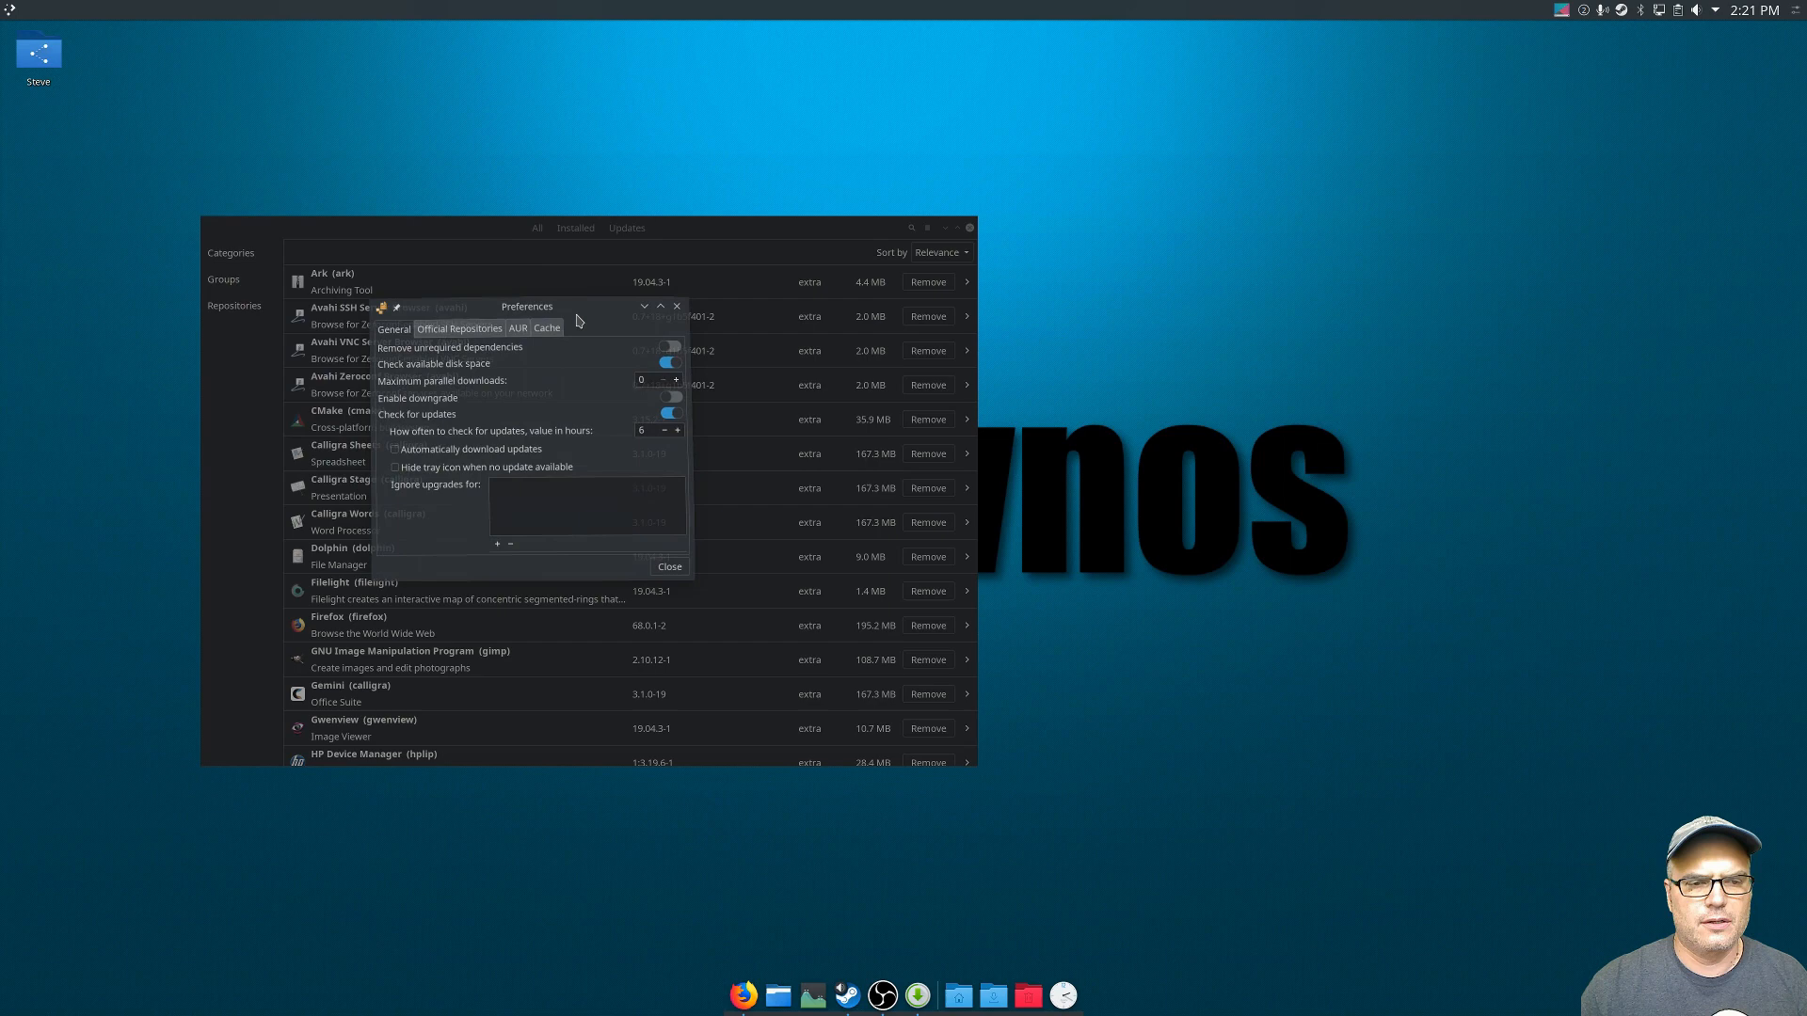
pyautogui.click(513, 327)
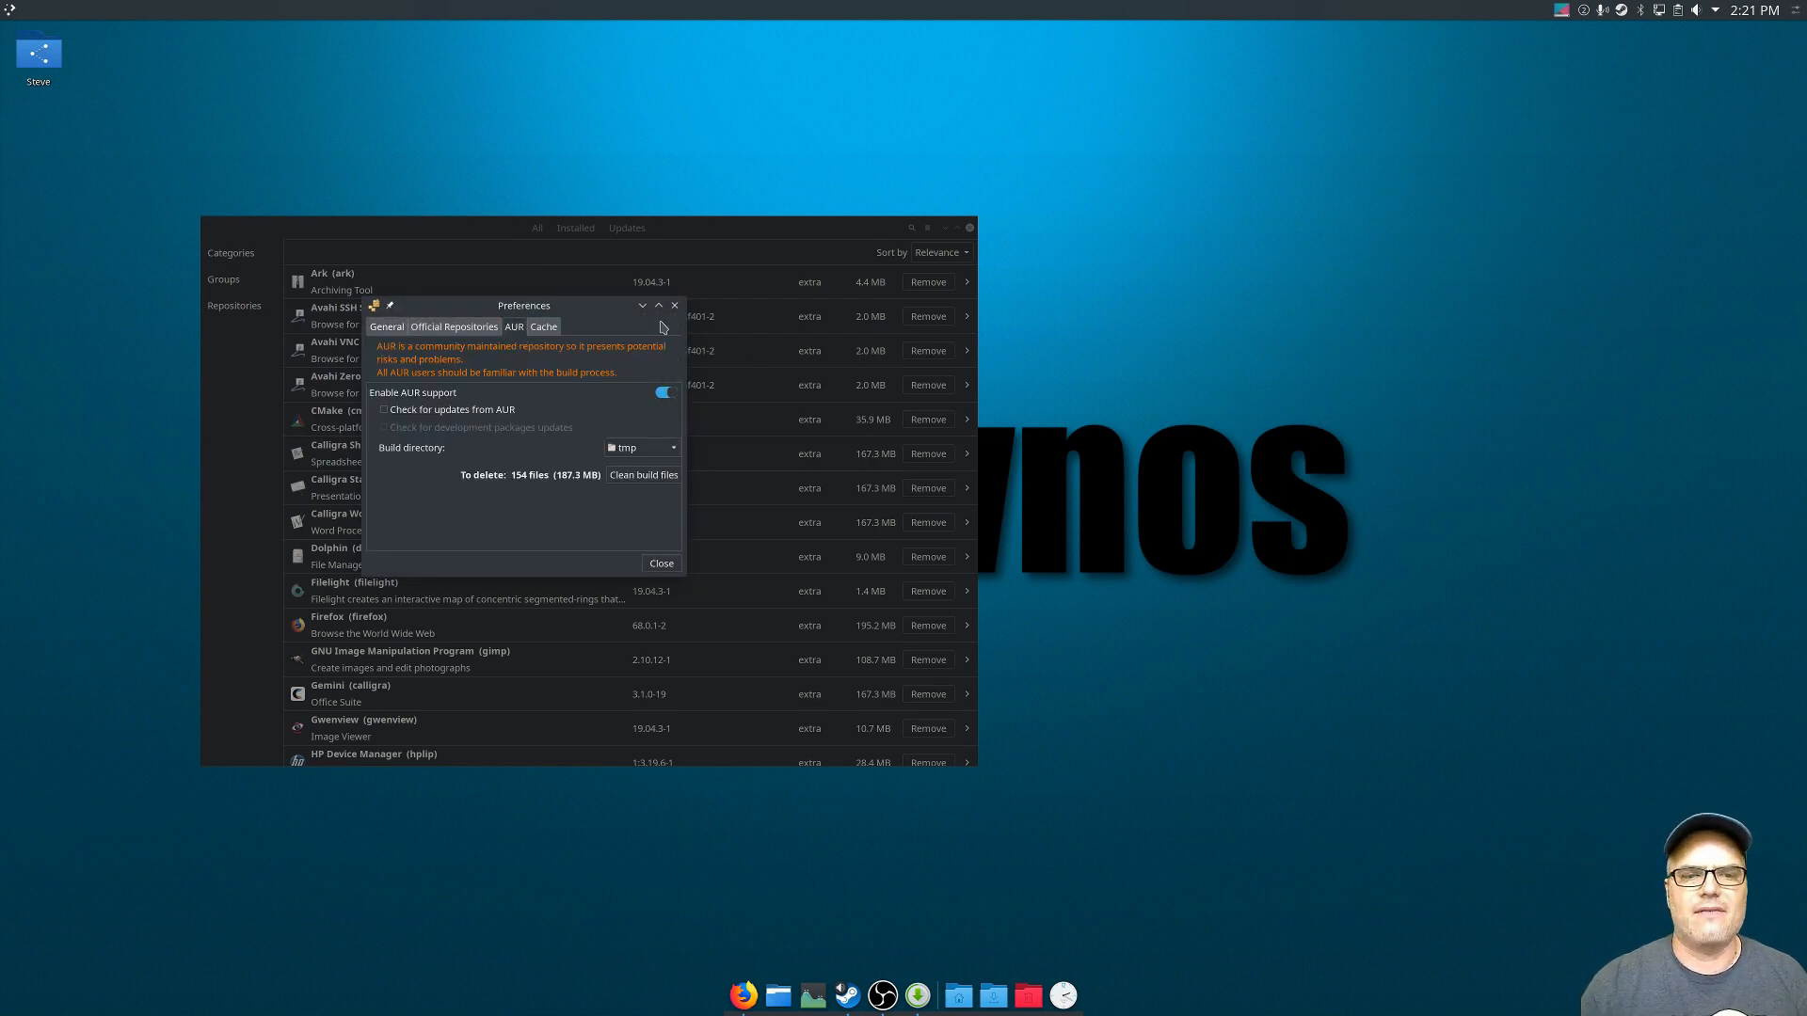
pyautogui.click(661, 564)
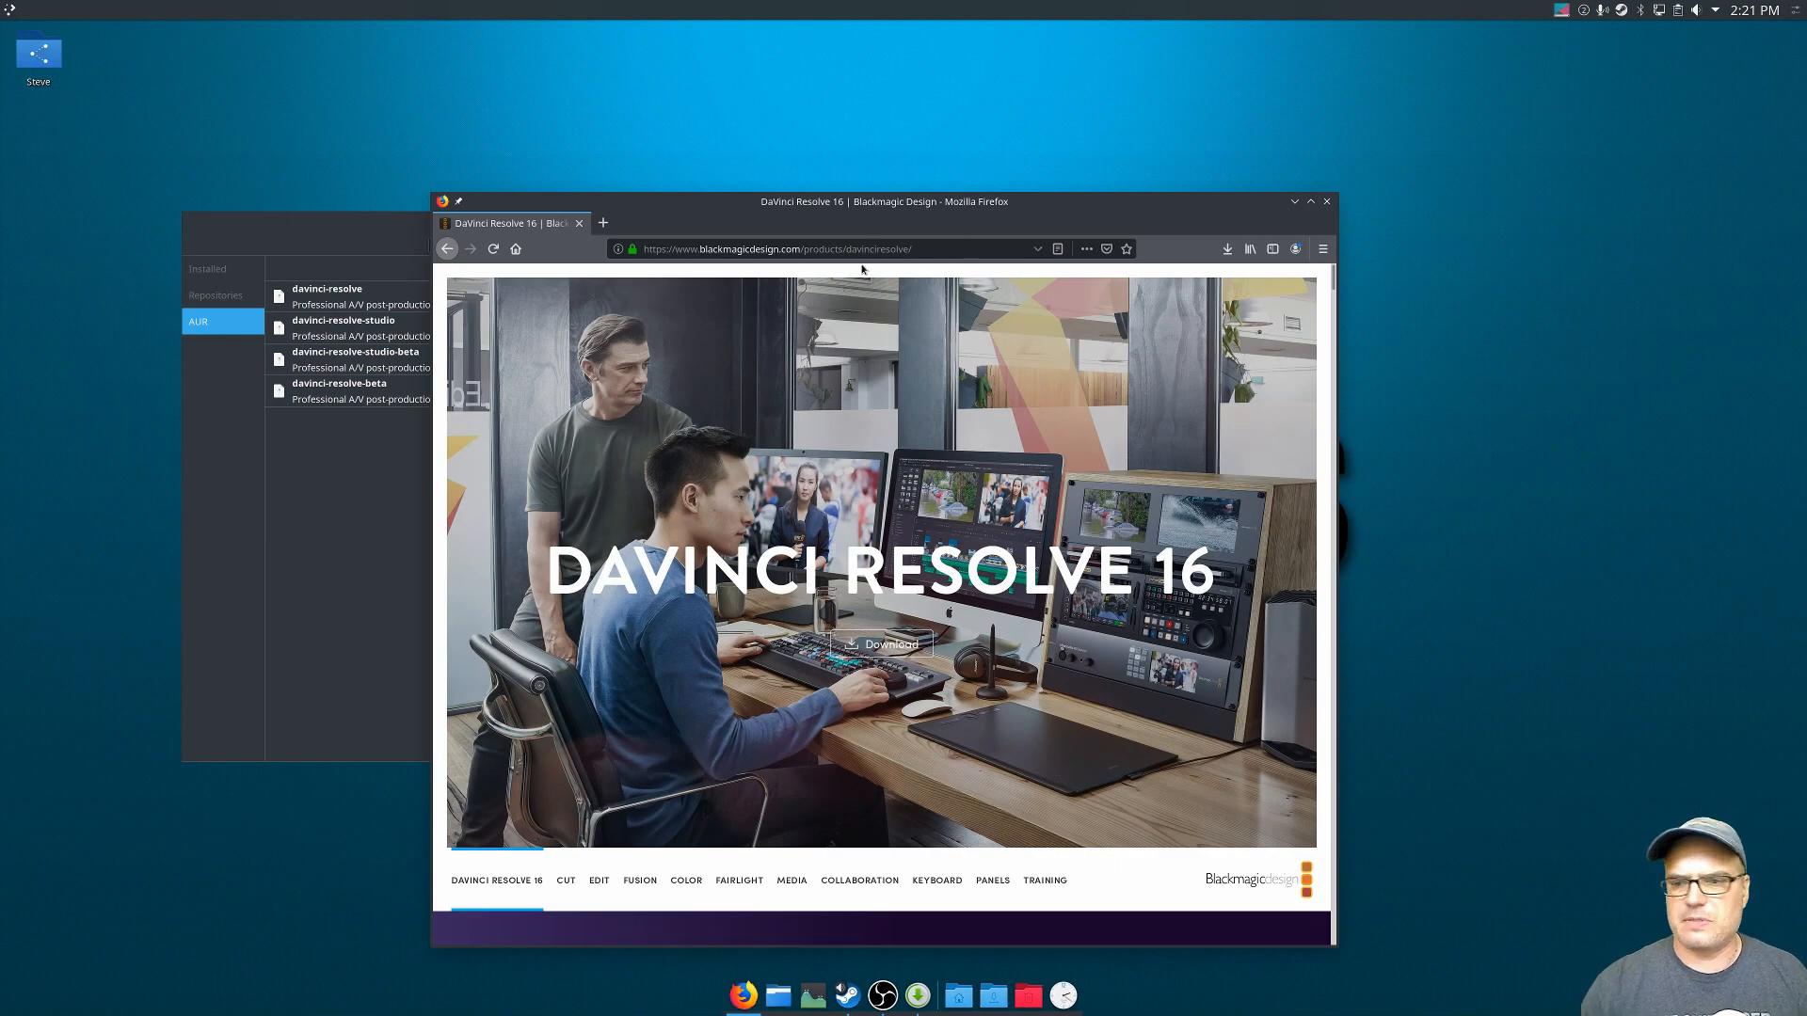
# Scroll the DaVinci Resolve 16 page down to its Resolve and Studio download options.
pyautogui.scroll(-3)
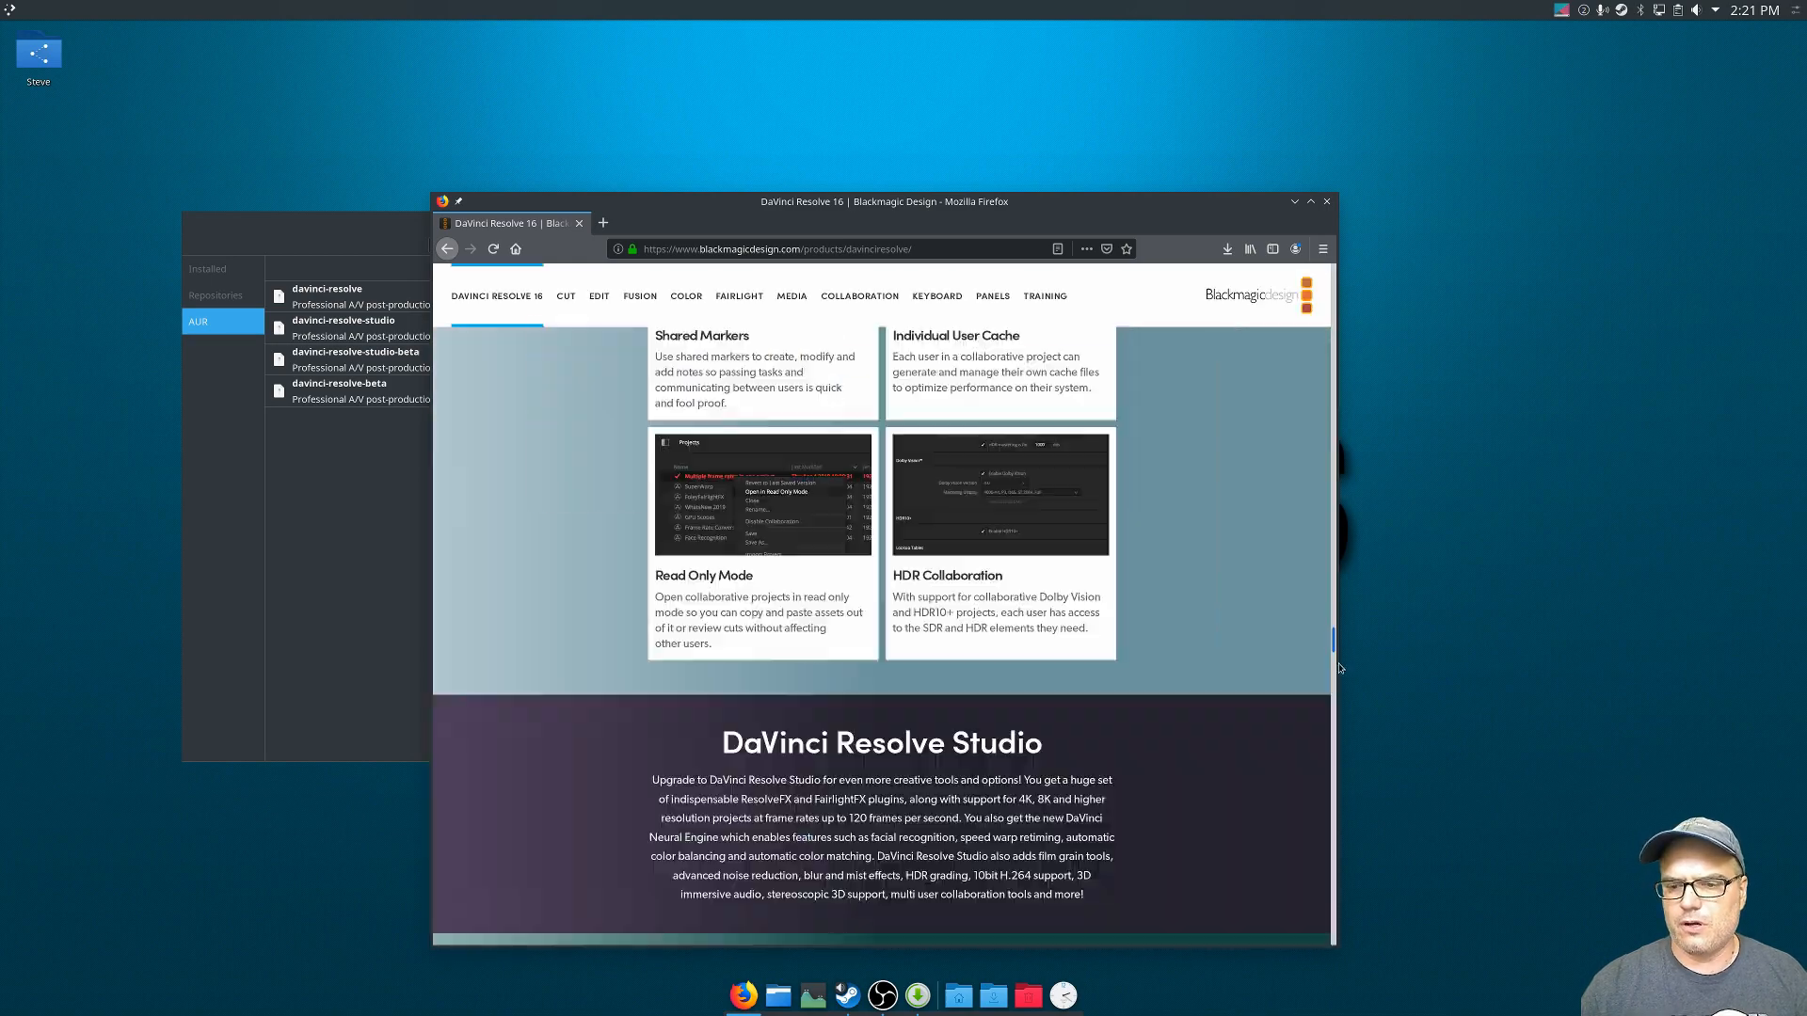
pyautogui.scroll(-3)
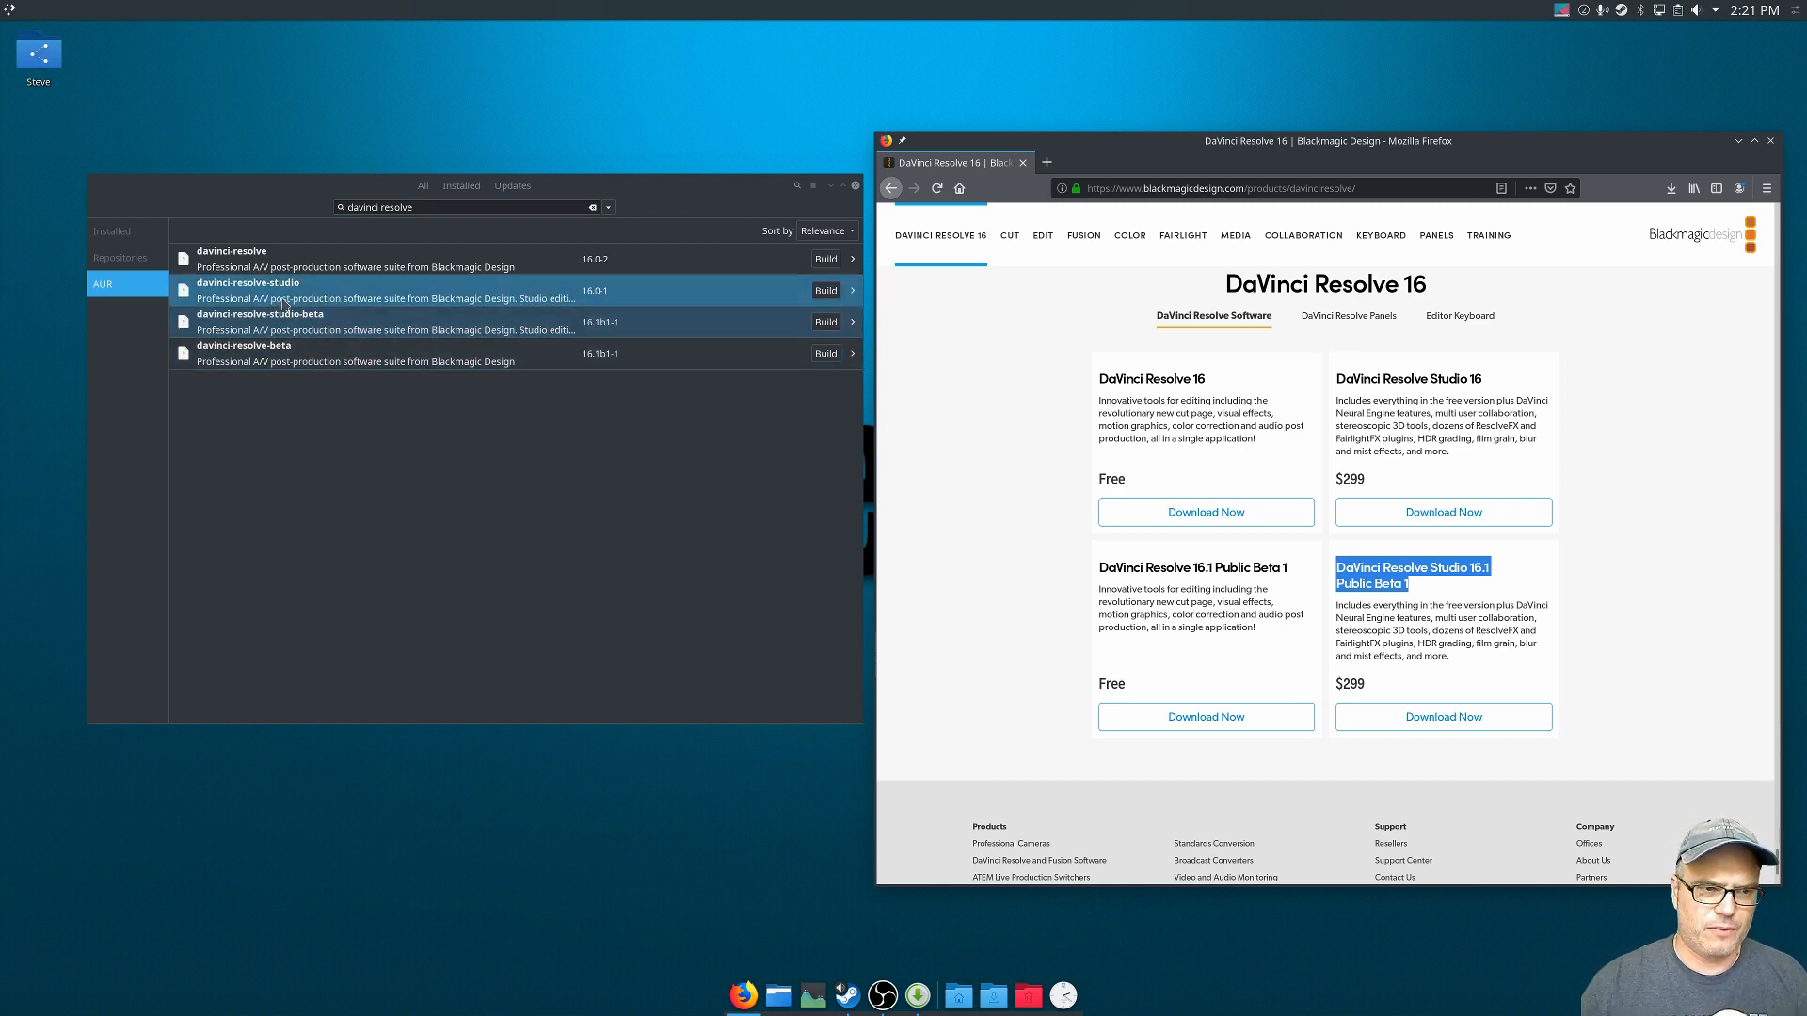
pyautogui.click(346, 353)
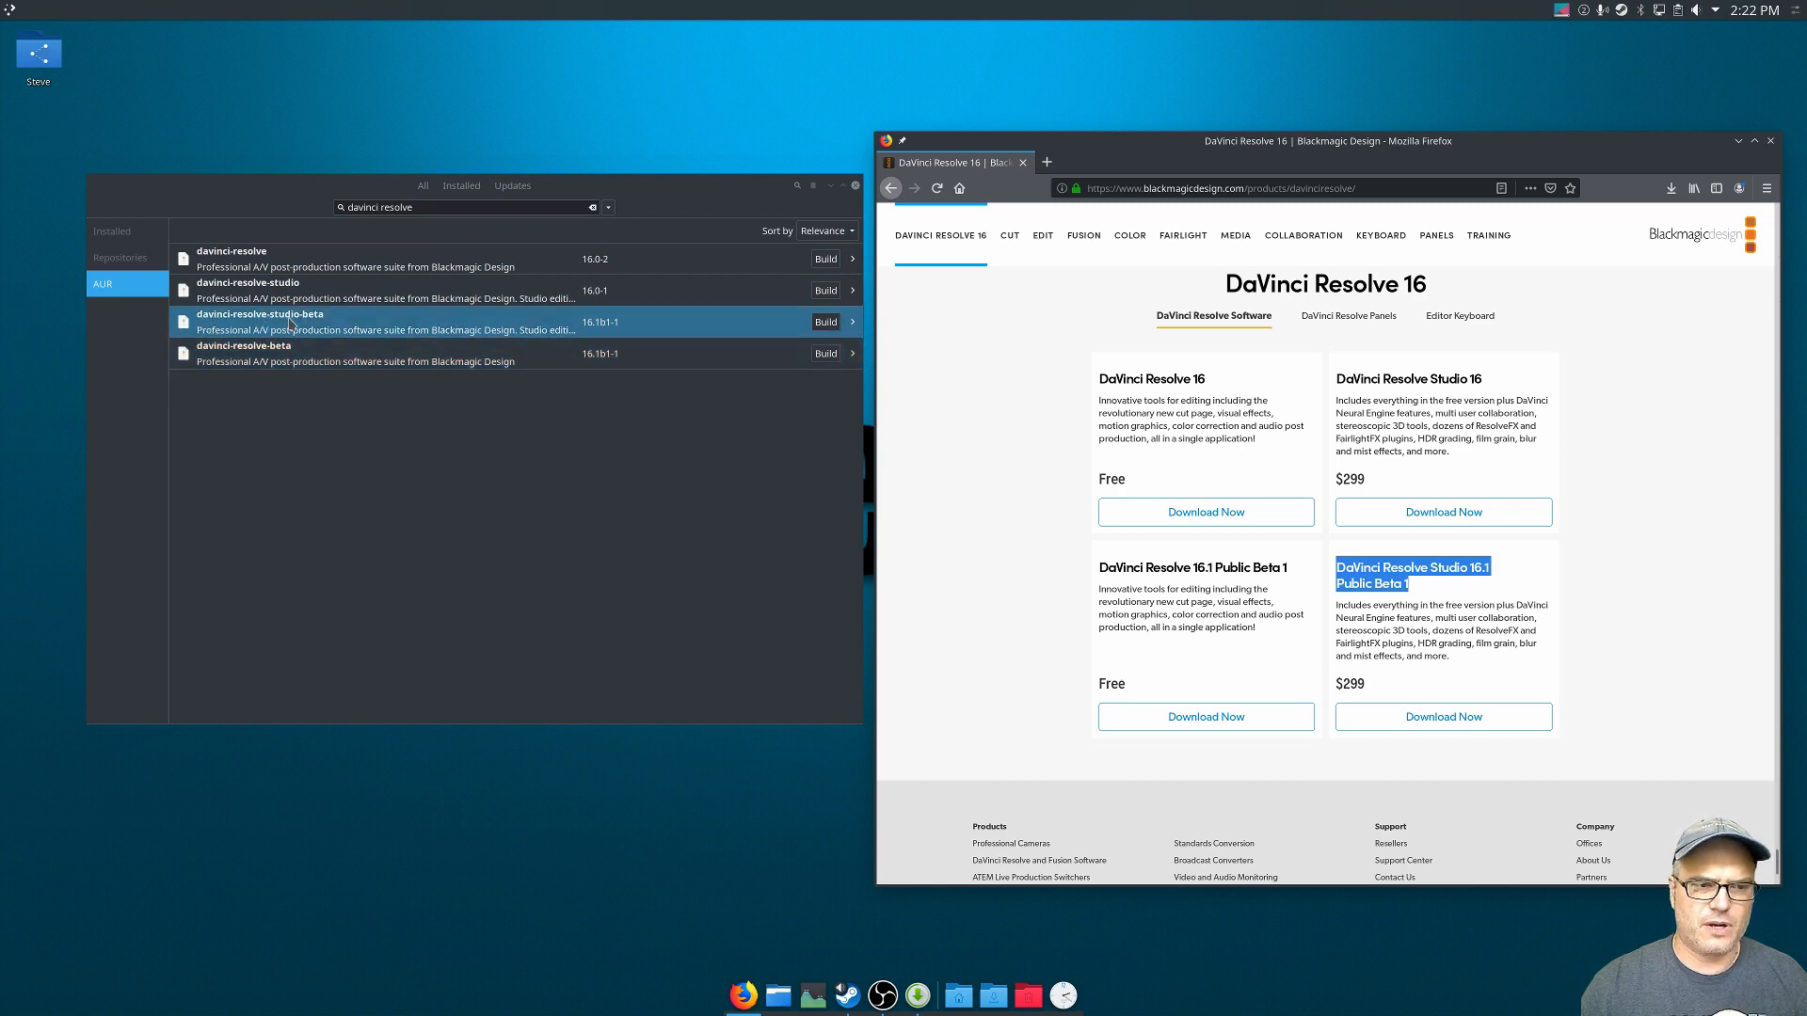
pyautogui.moveTo(619, 335)
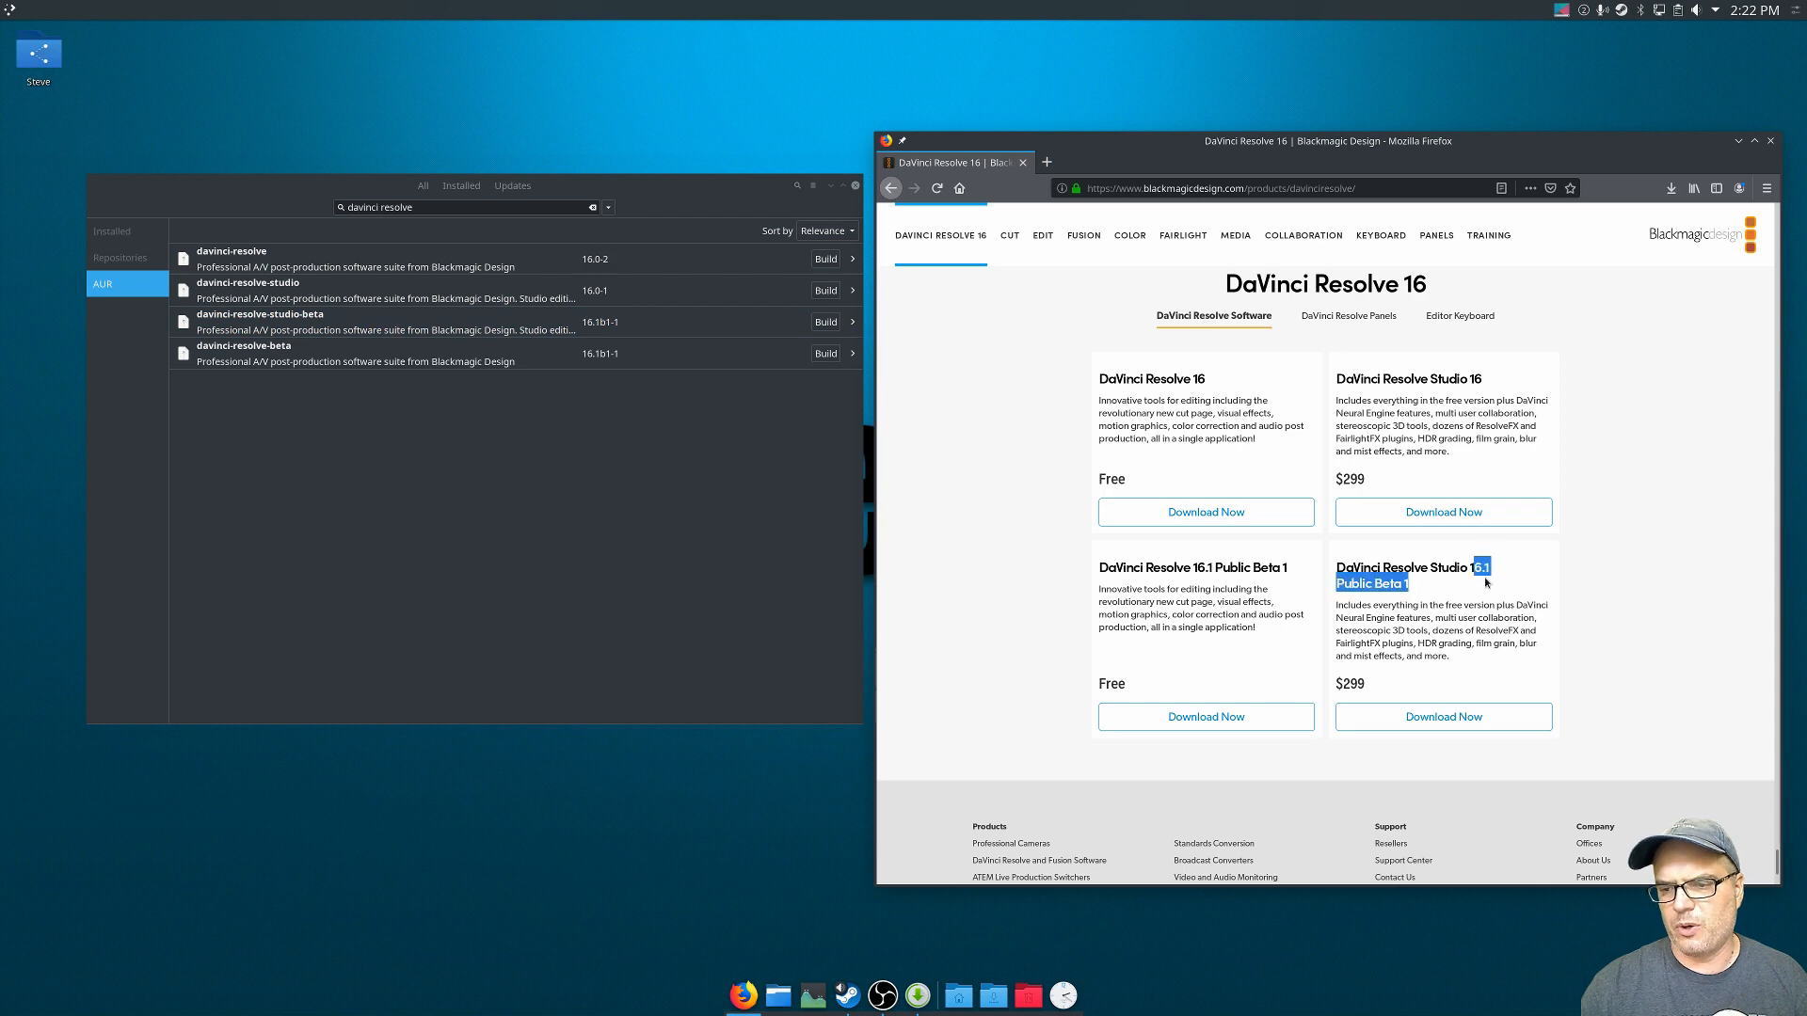
pyautogui.click(351, 353)
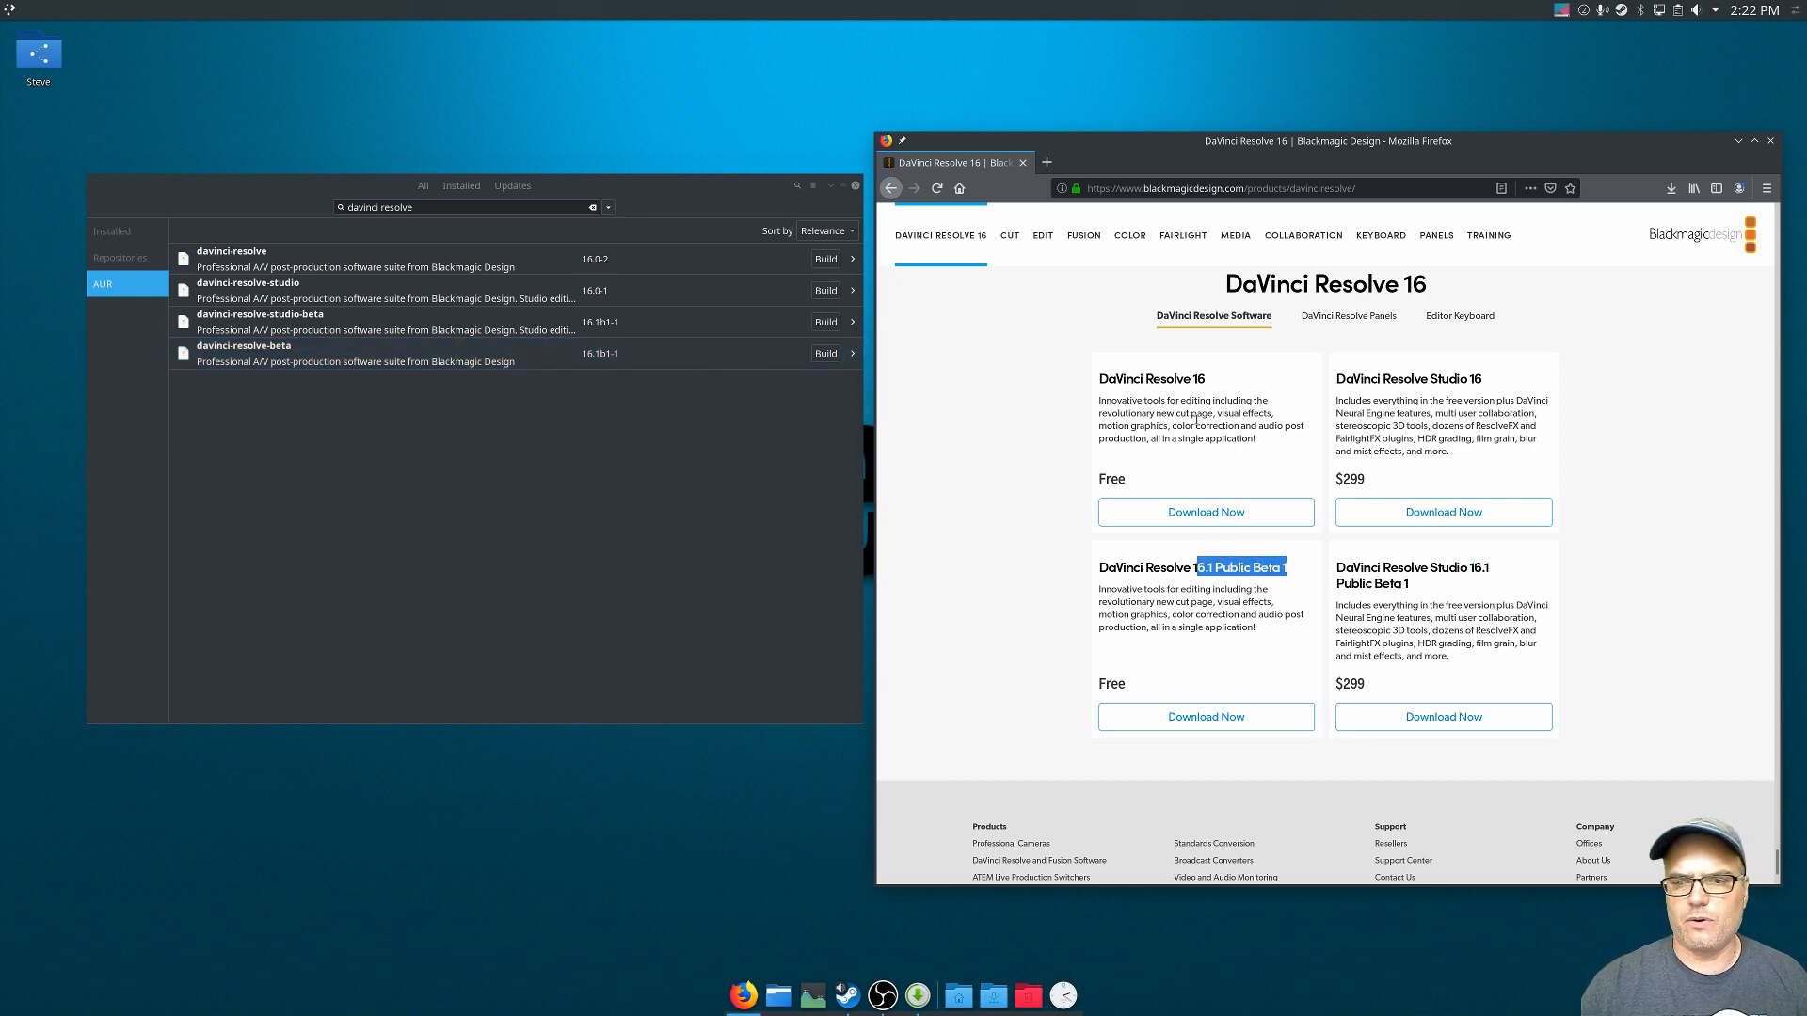
pyautogui.click(404, 290)
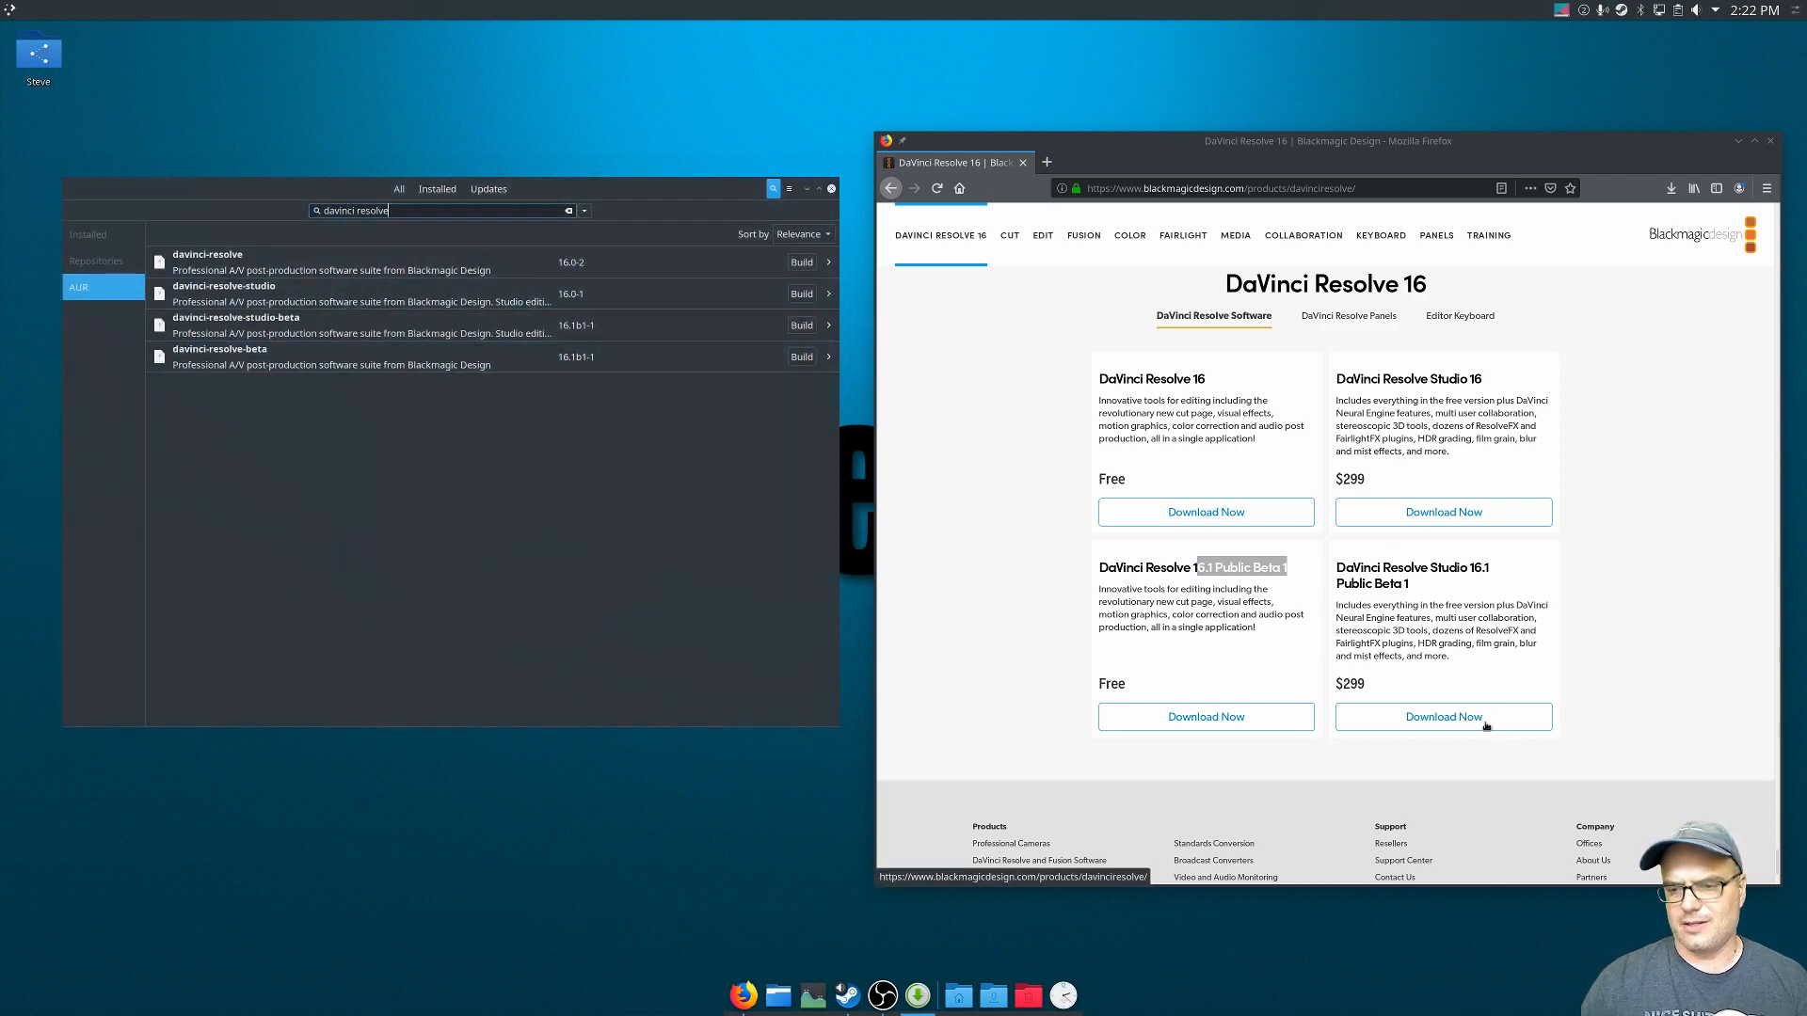
# Download the Linux Studio 16.1 Public Beta 1 zip and open the Downloads folder.
pyautogui.click(1442, 716)
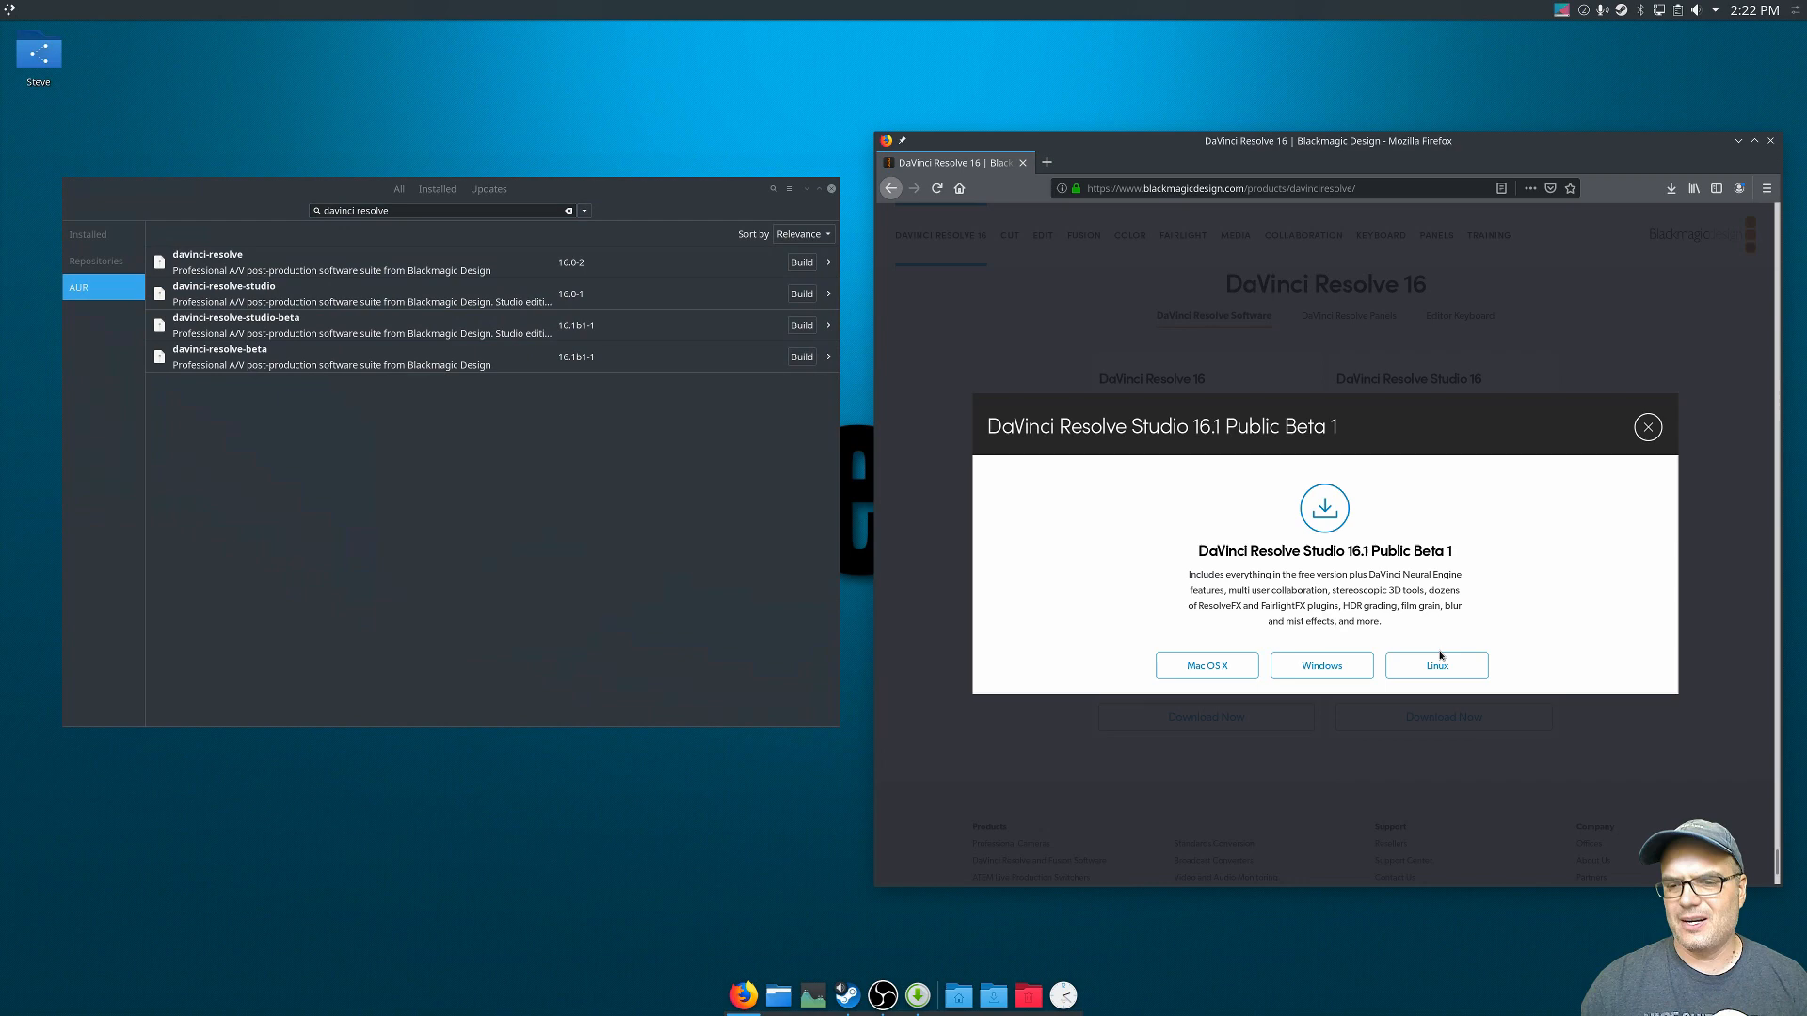
pyautogui.click(1434, 665)
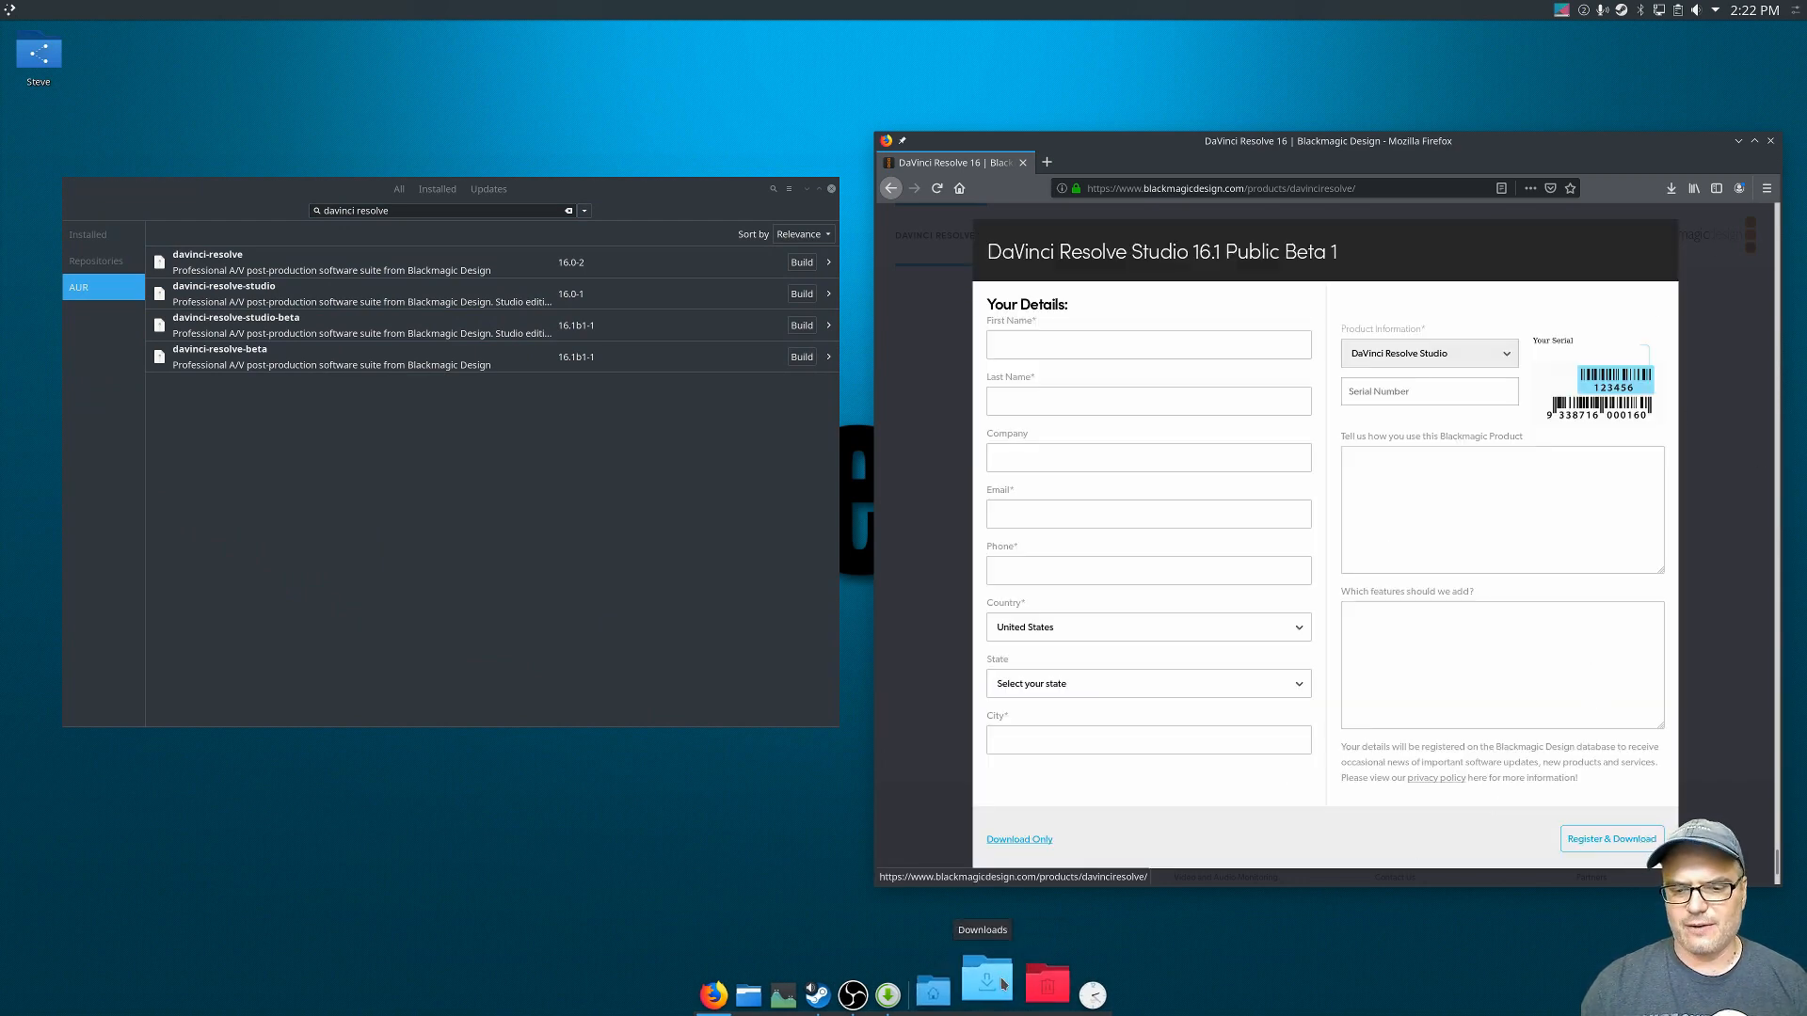
pyautogui.click(985, 985)
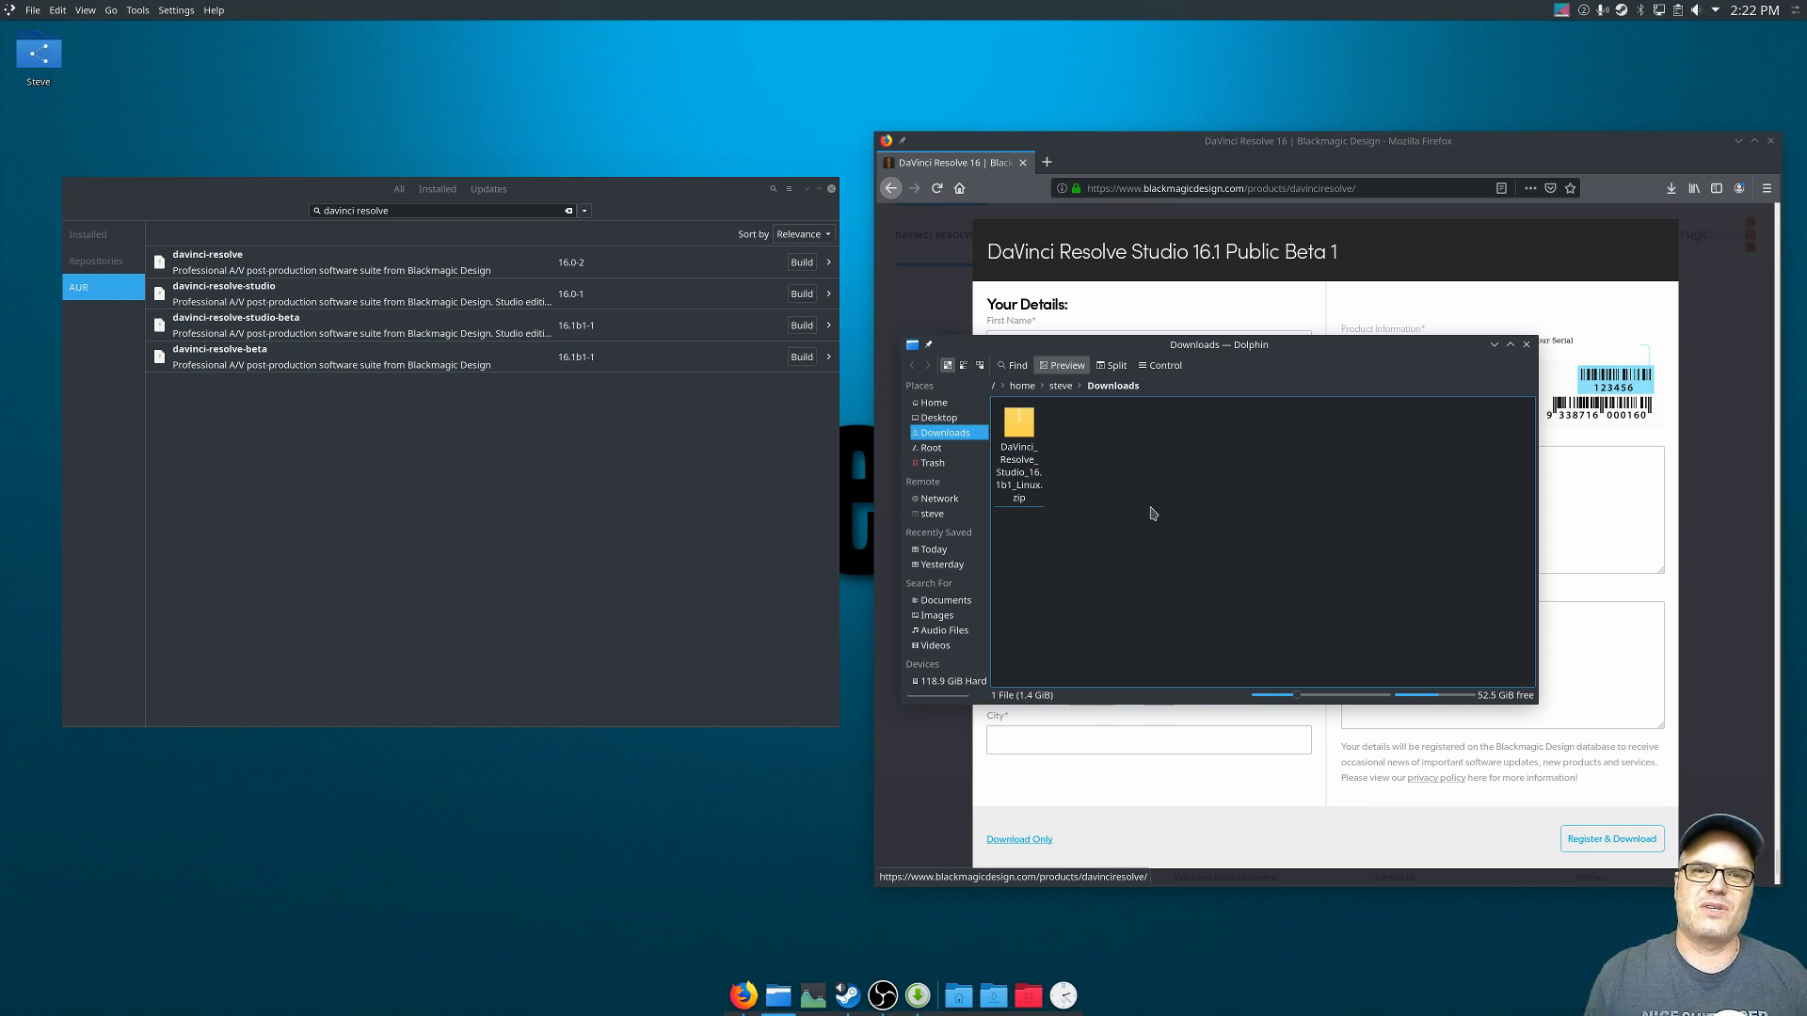
# Build davinci-resolve-studio-beta and choose opencl-nvidia as the OpenCL driver provider.
pyautogui.click(801, 325)
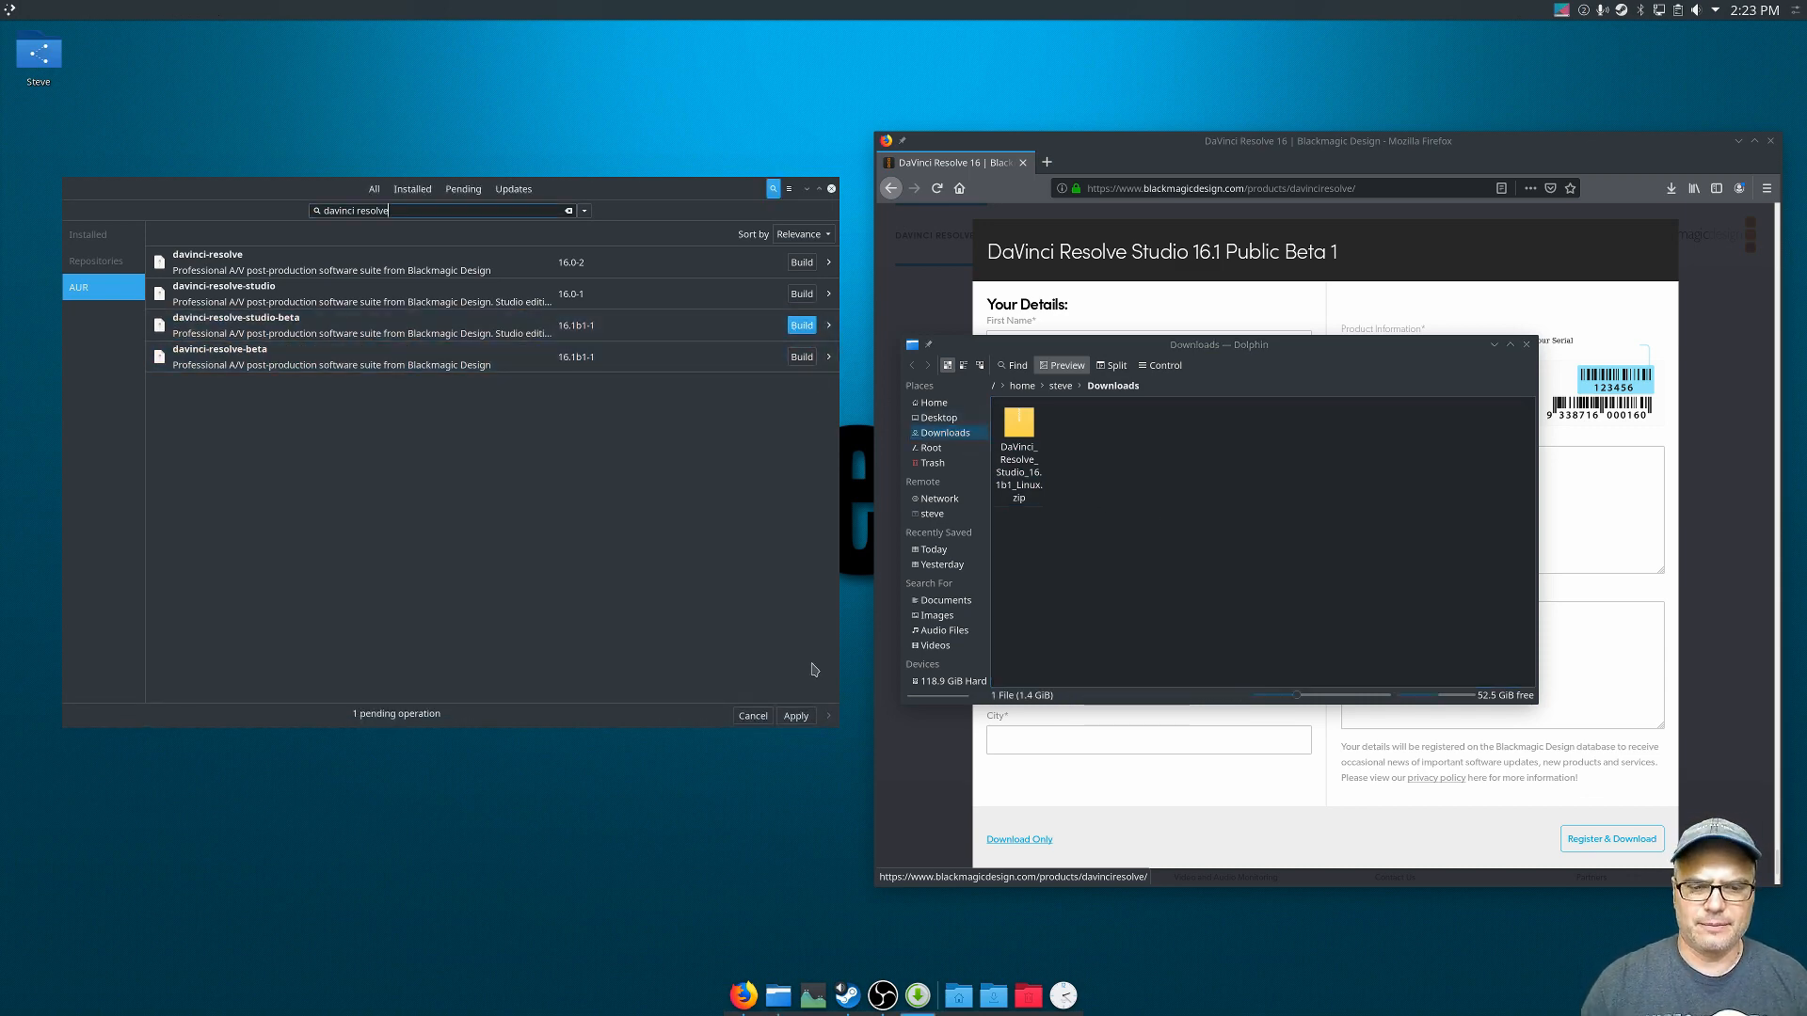
pyautogui.click(794, 715)
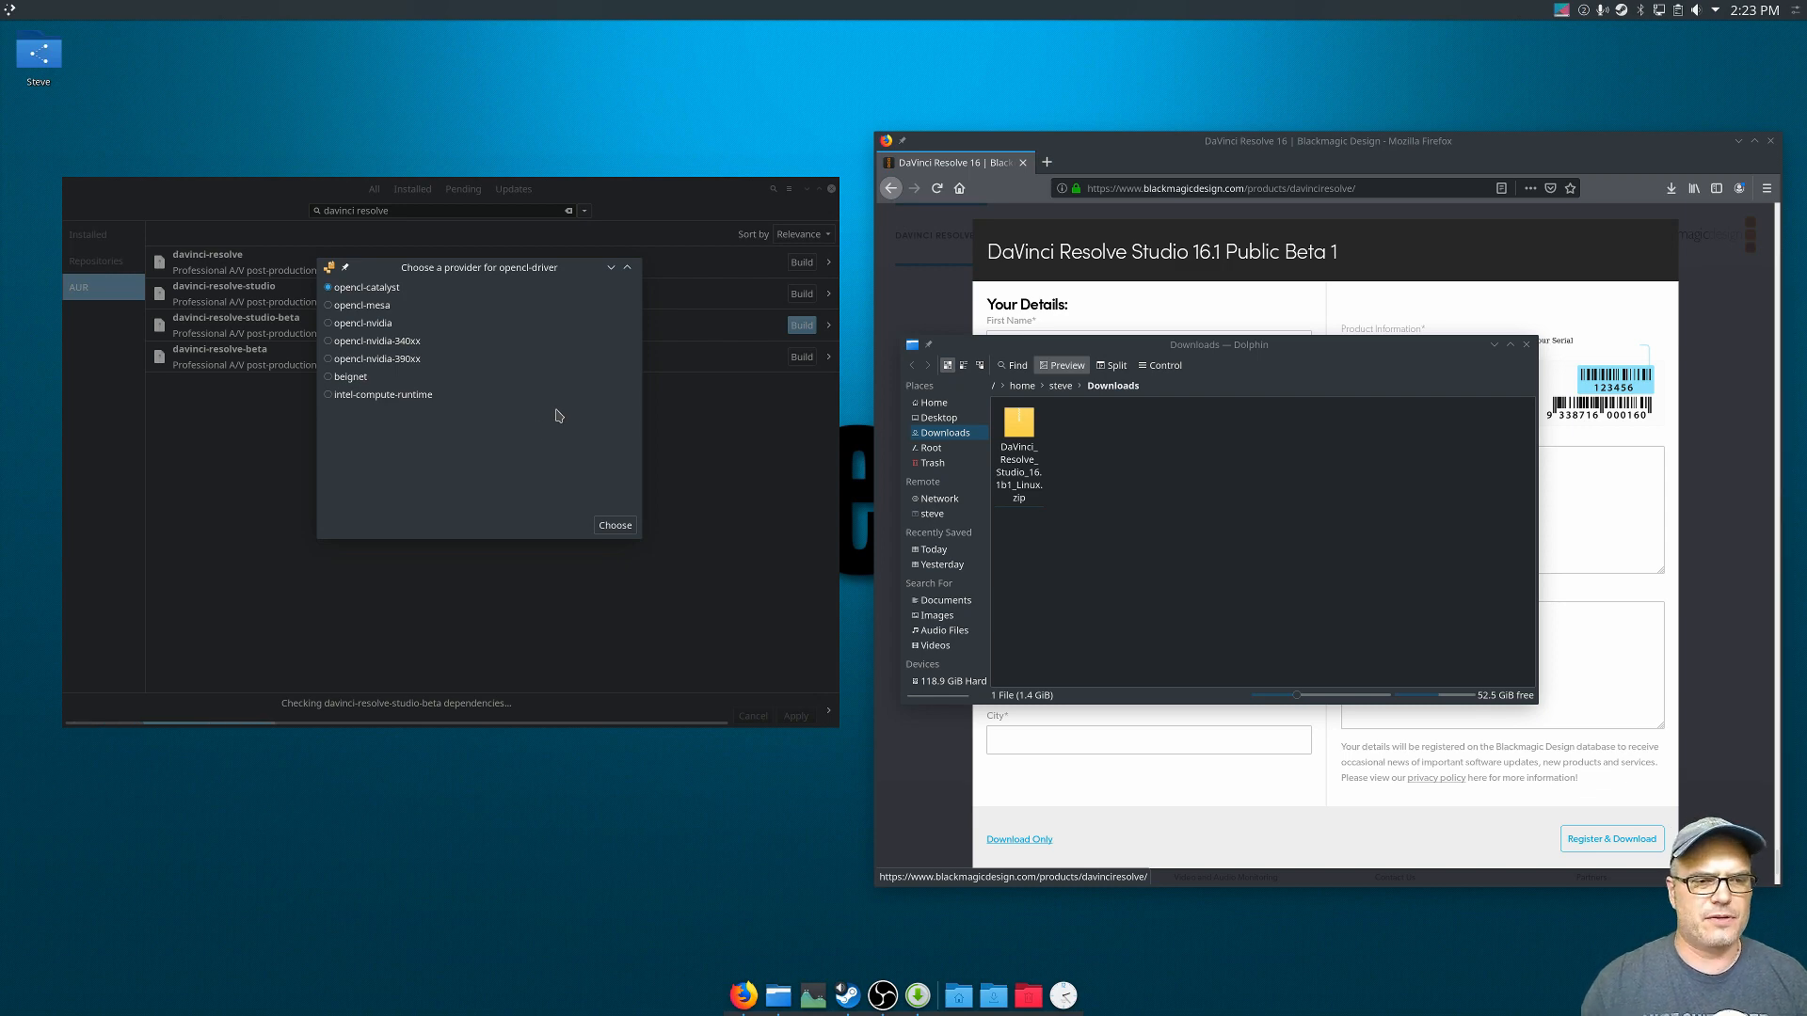
pyautogui.moveTo(327, 329)
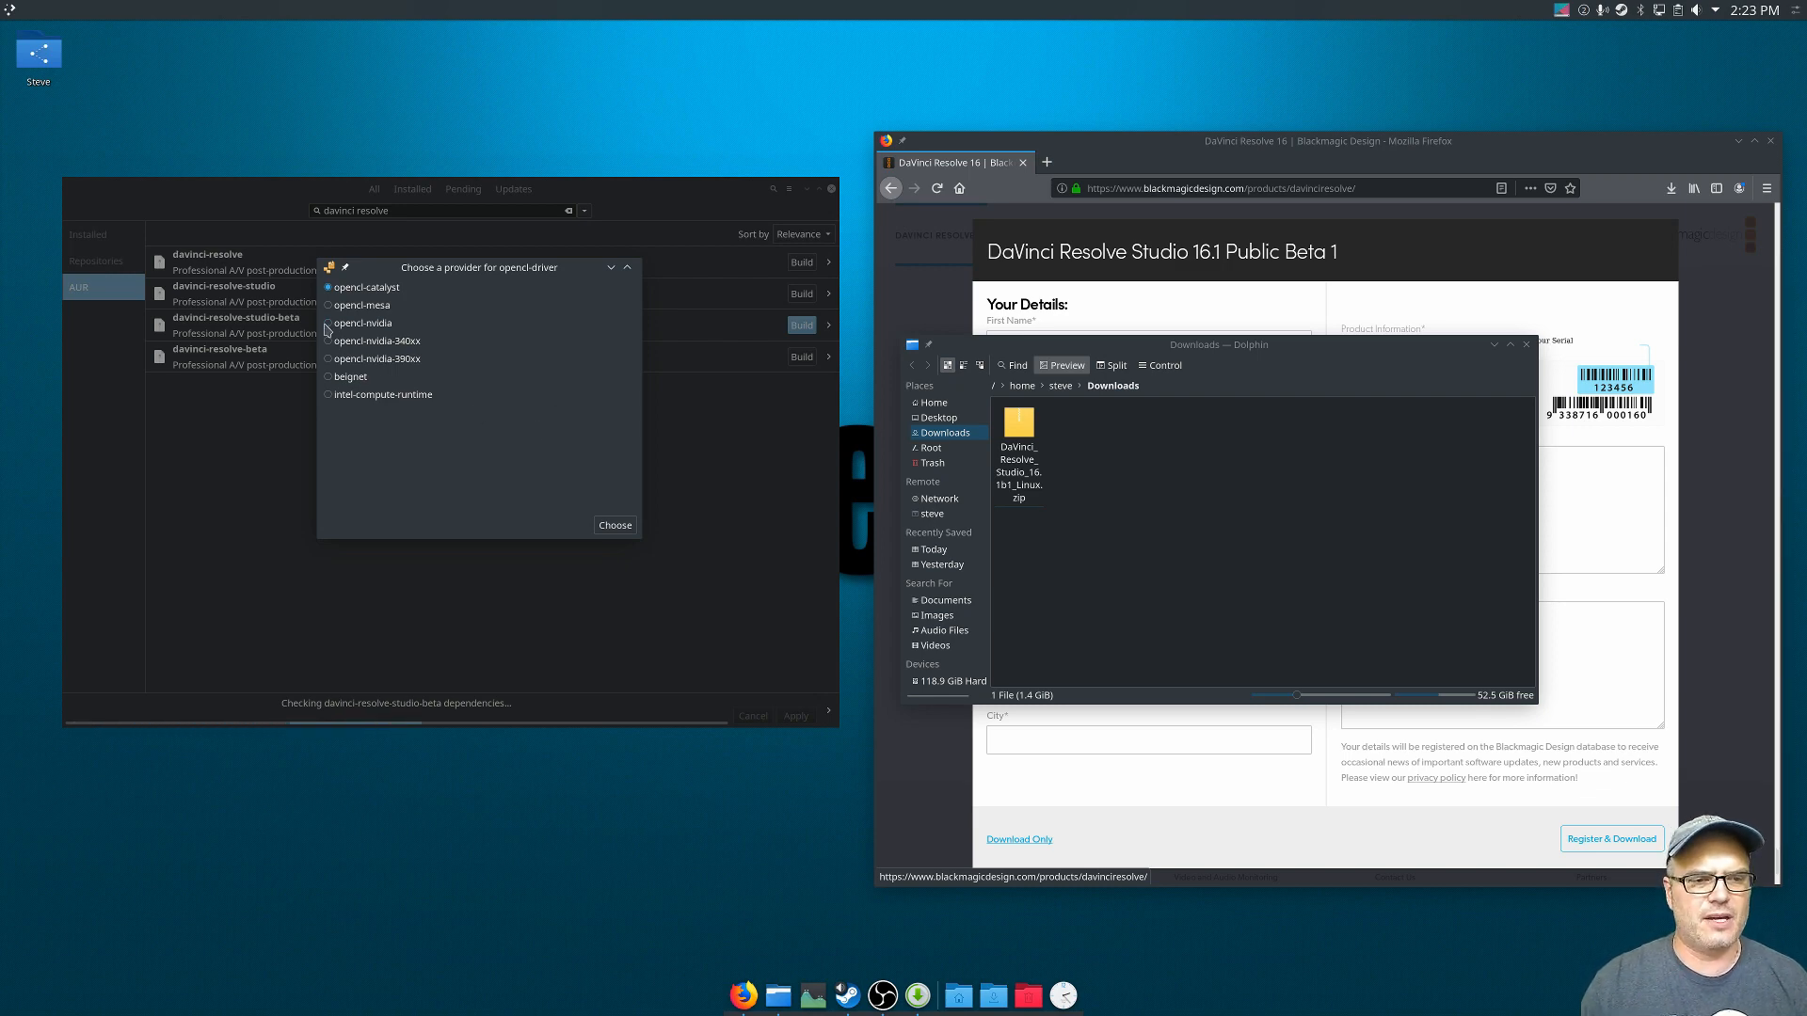
pyautogui.click(328, 323)
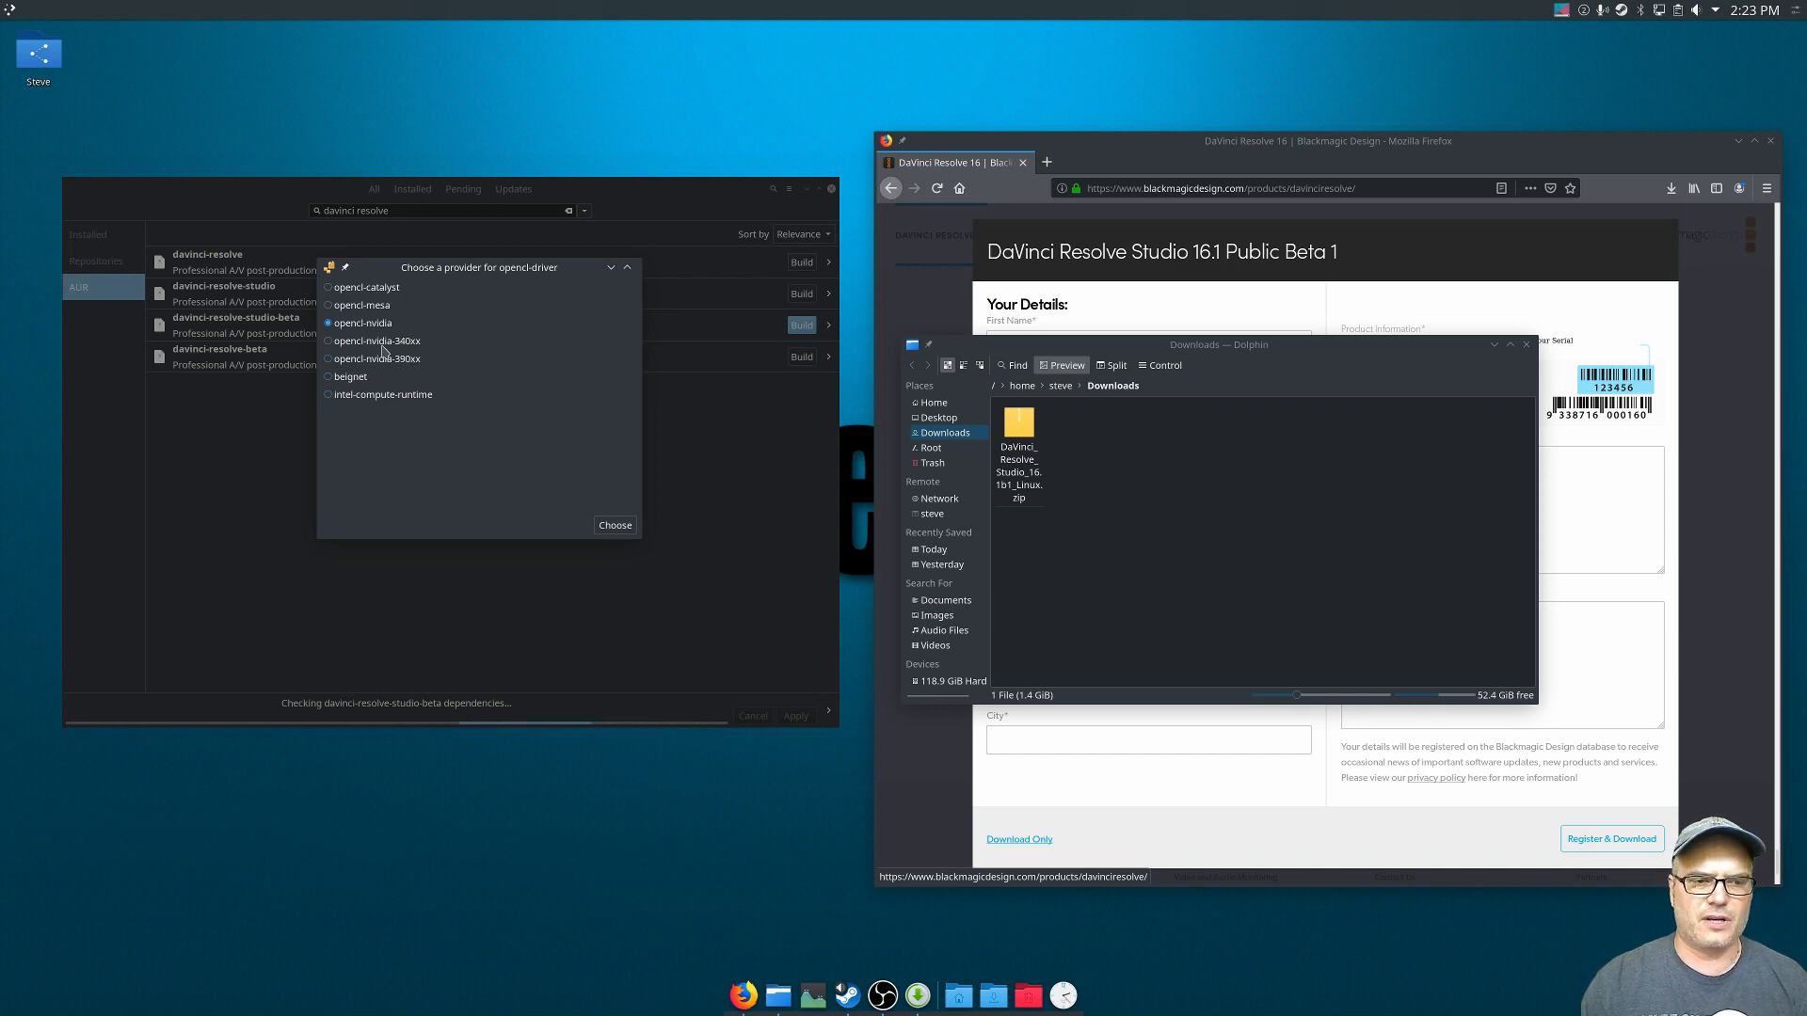
pyautogui.moveTo(445, 394)
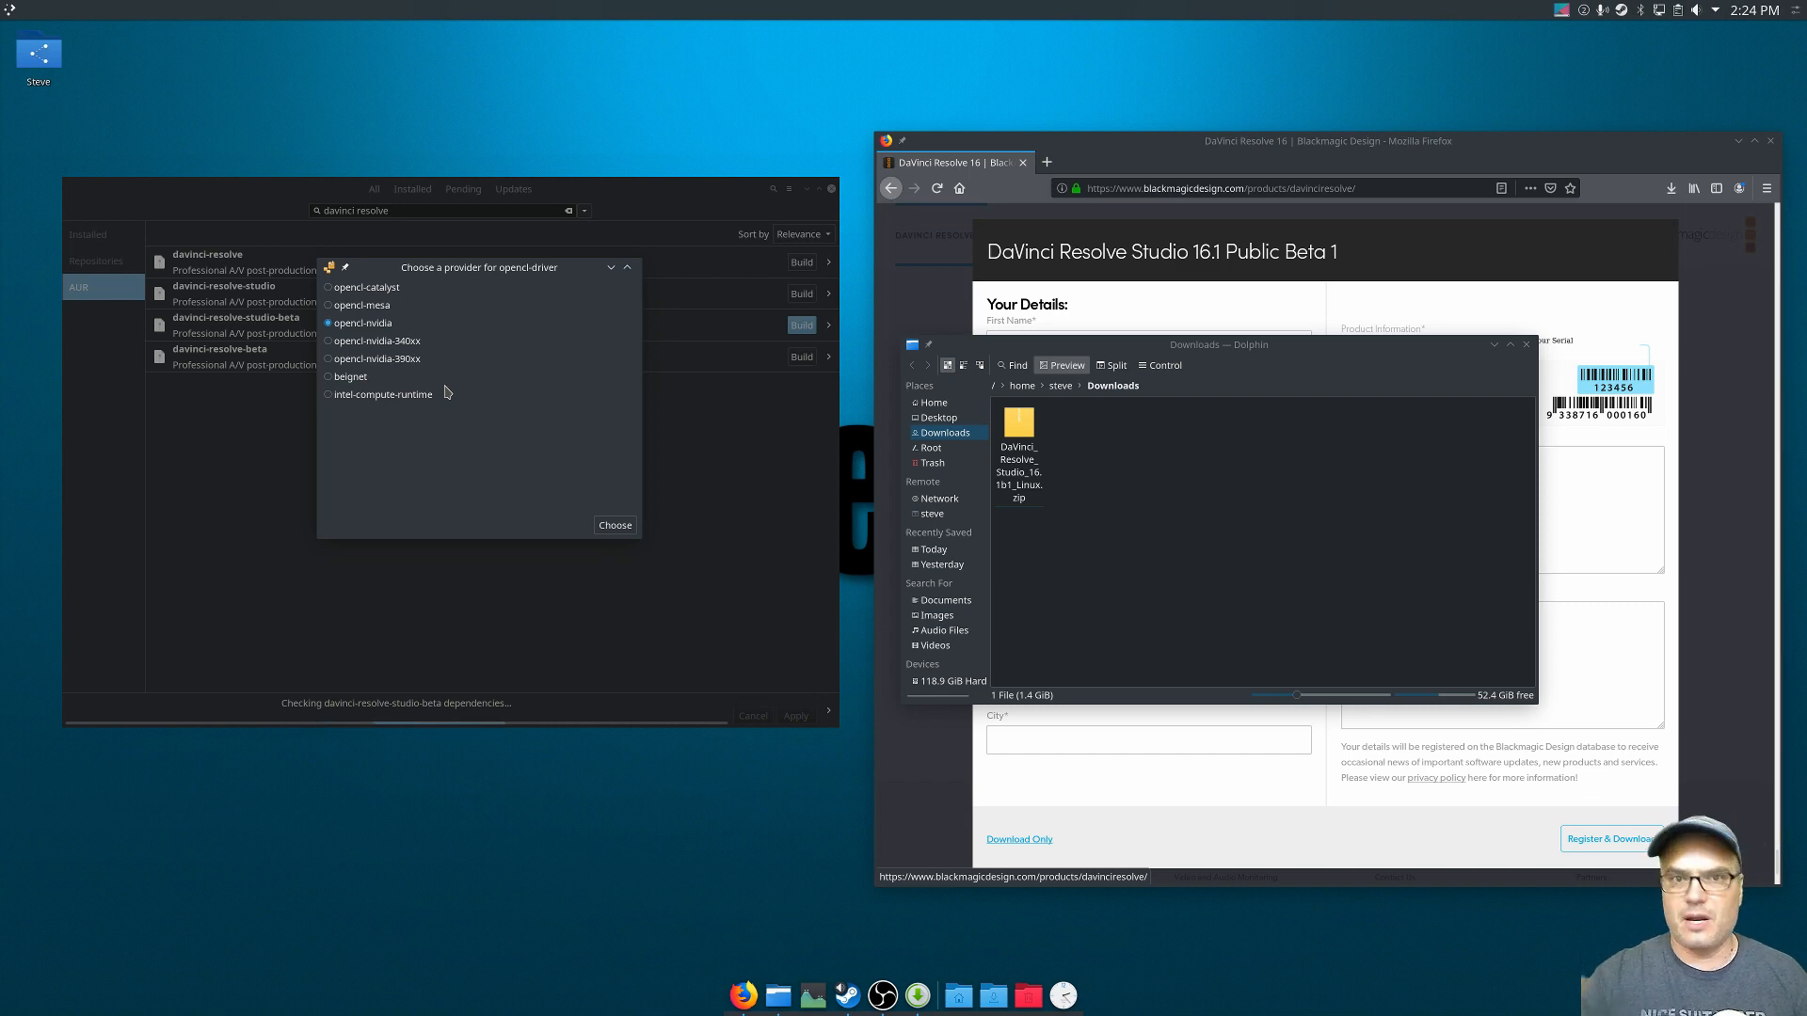
pyautogui.moveTo(355, 335)
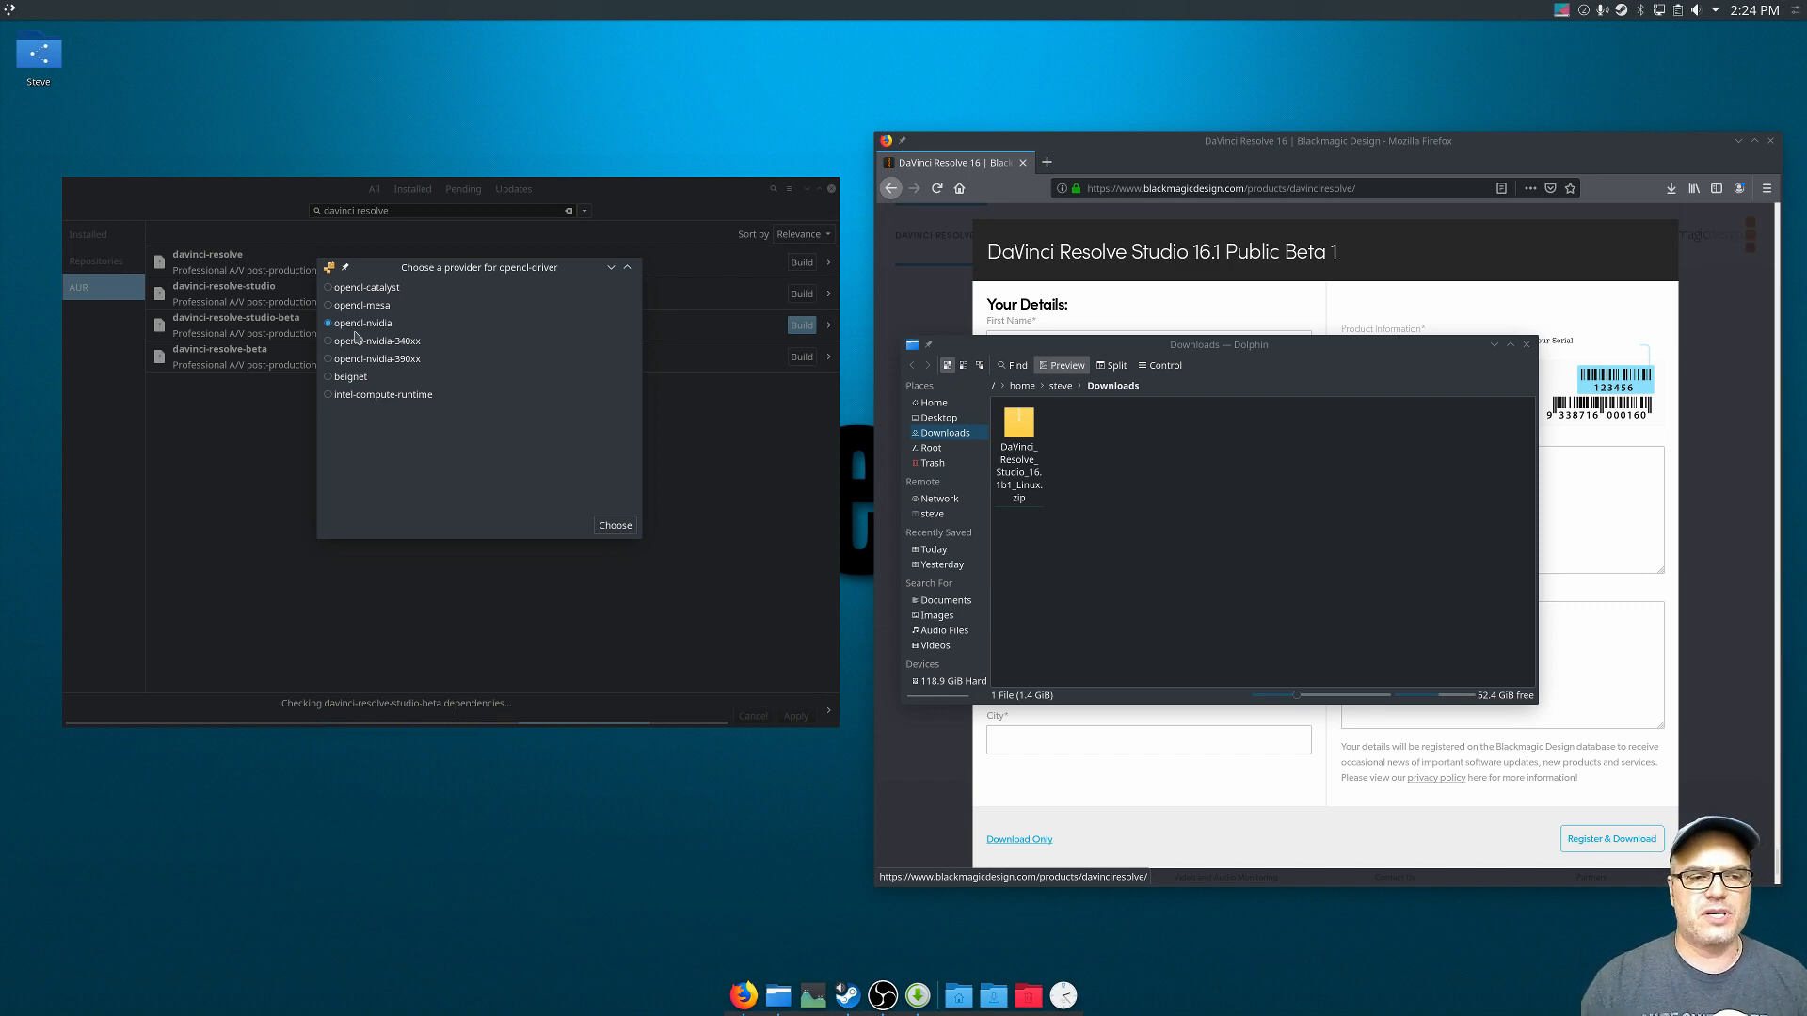
pyautogui.click(614, 525)
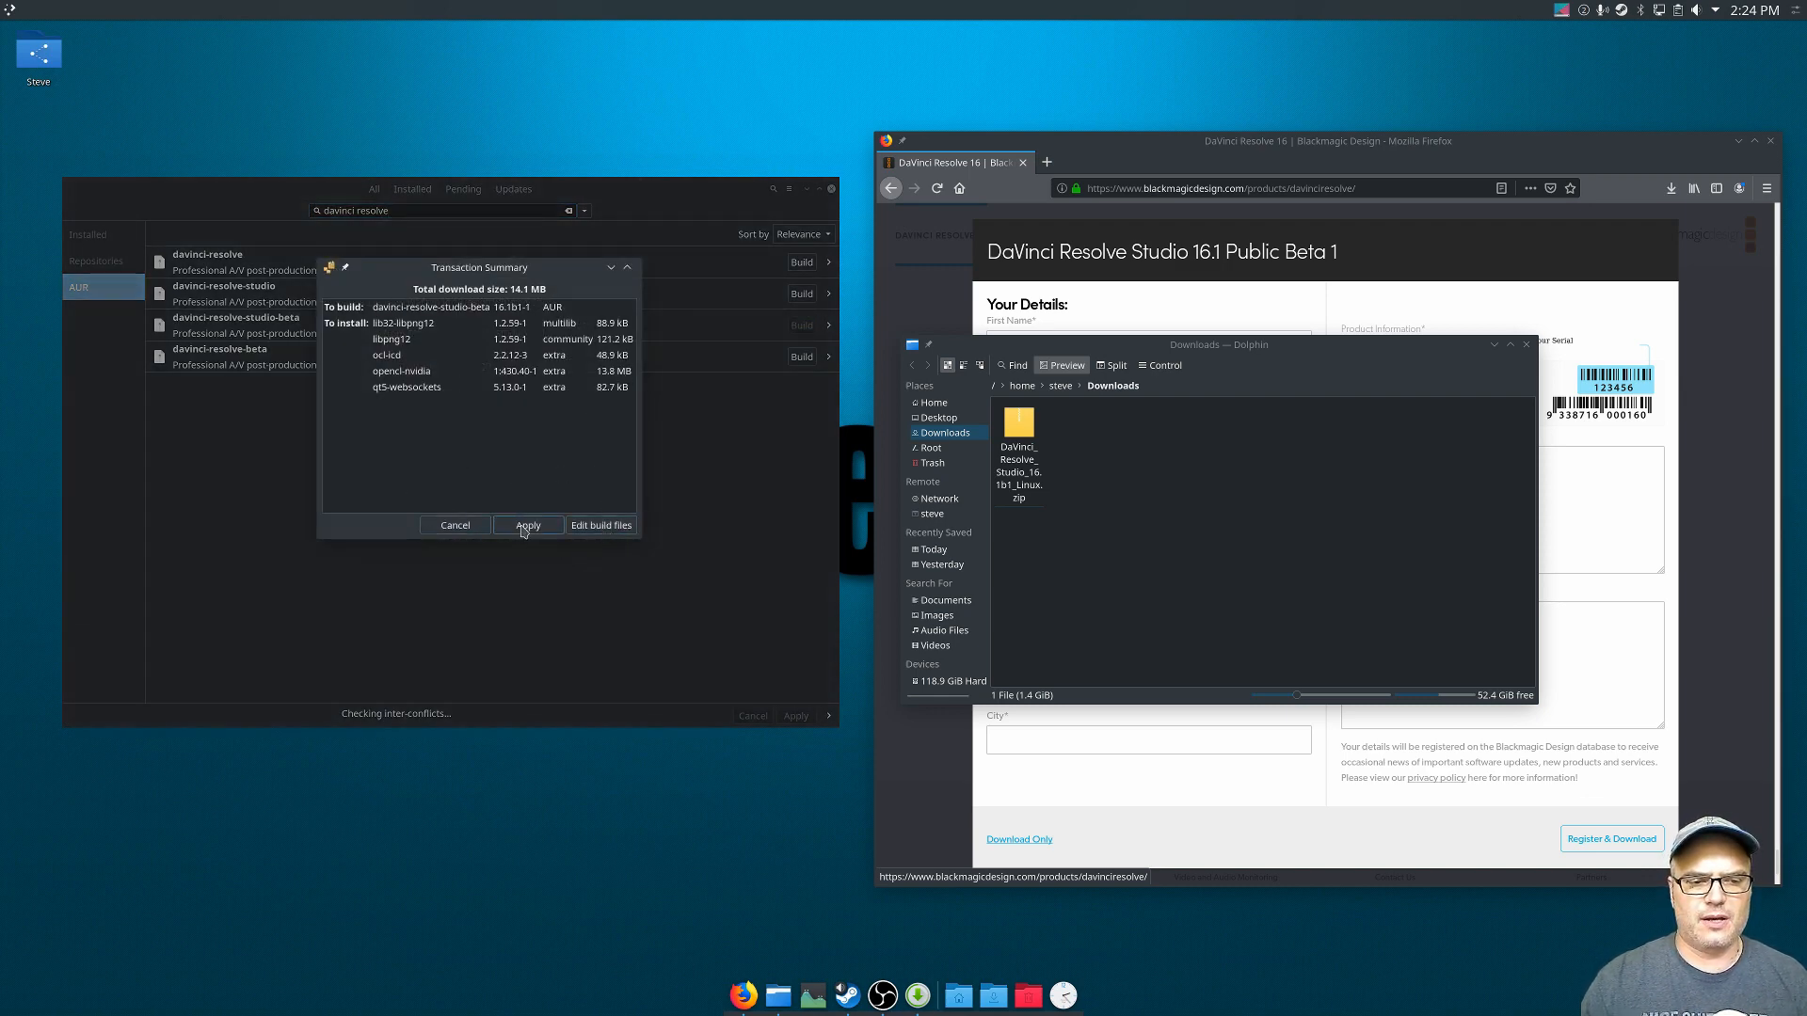
# Apply the davinci-resolve-studio-beta 16.1b1 transaction and let the build finish.
pyautogui.click(526, 524)
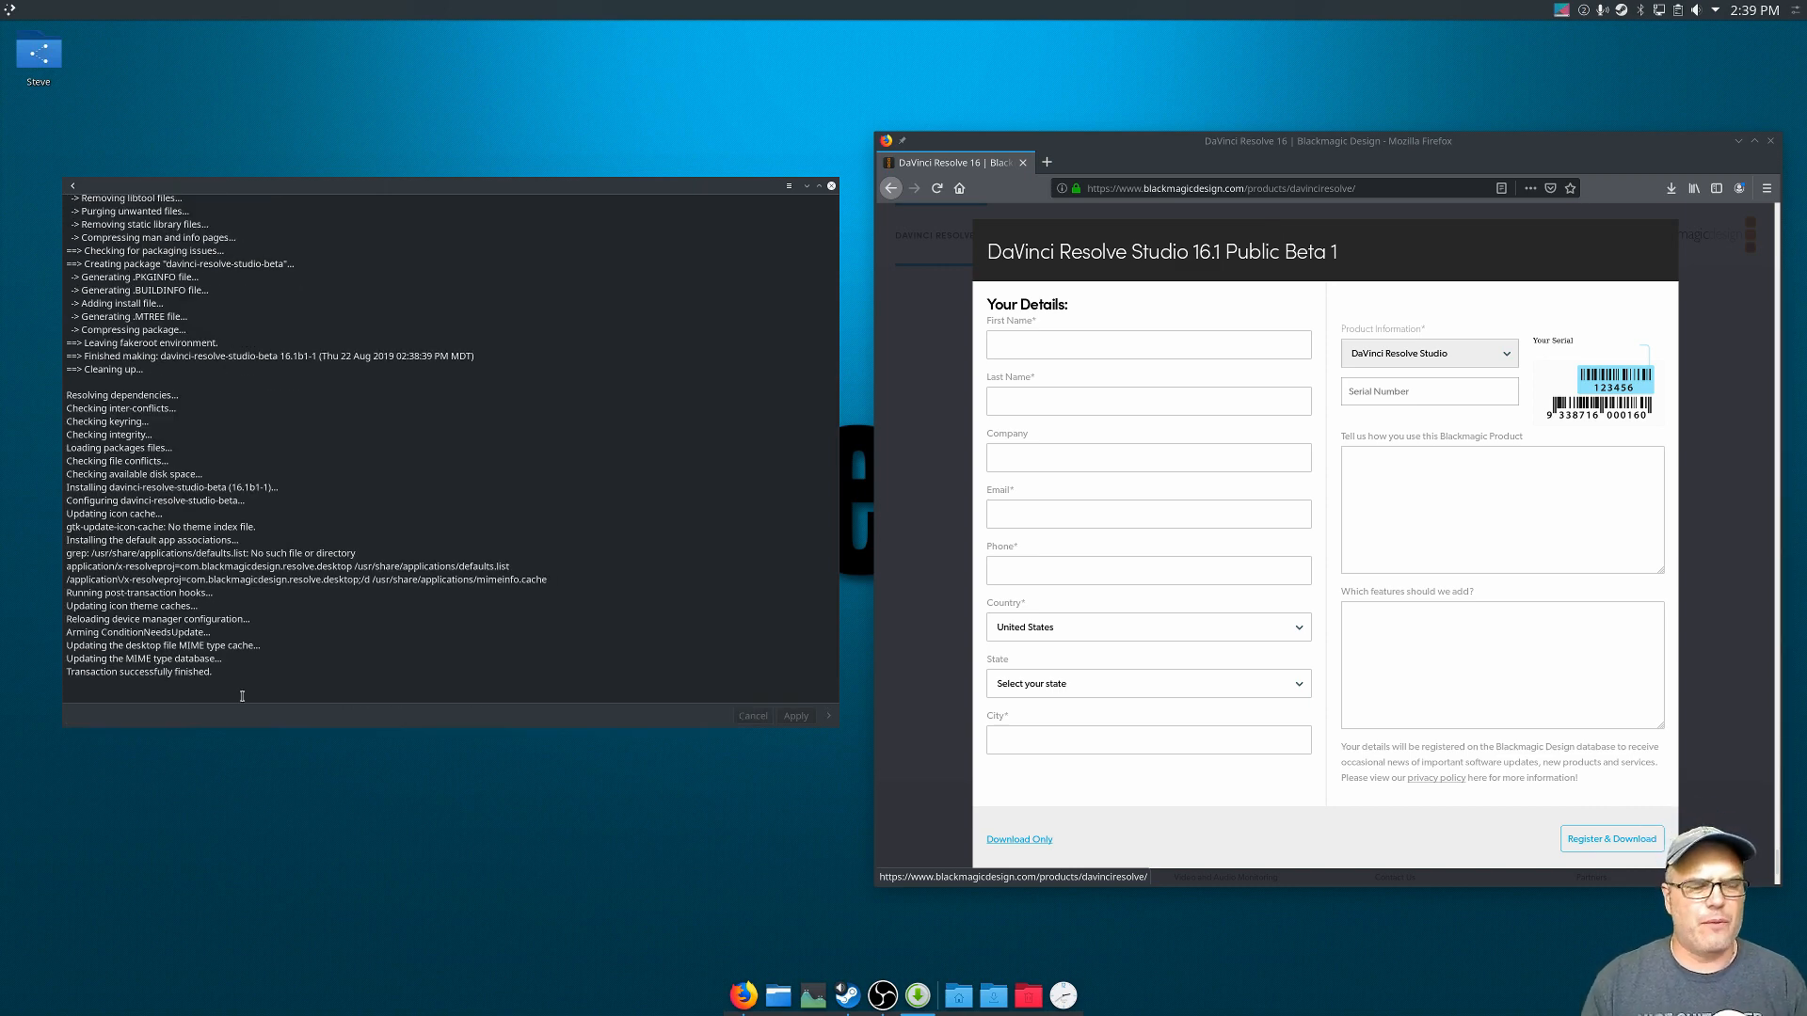
# Launch DaVinci Resolve and accept Ultra HD, default media storage and DaVinci keyboard layout.
pyautogui.write('re')
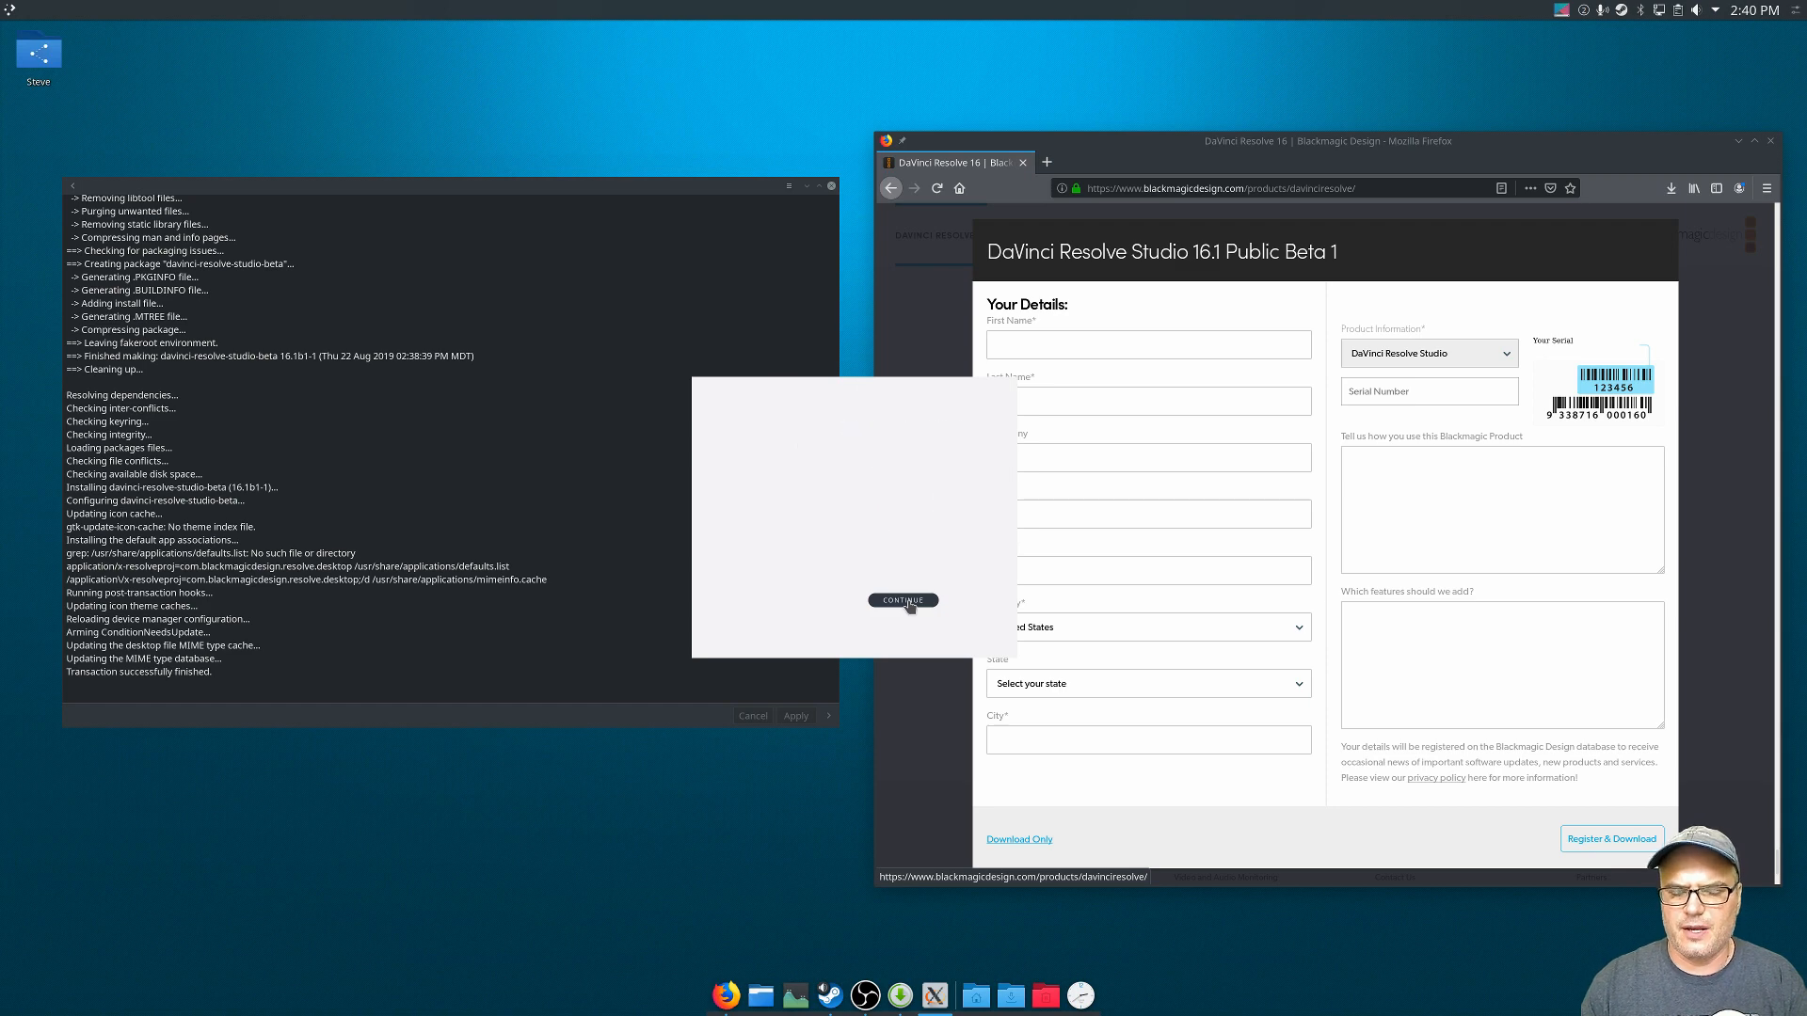
pyautogui.click(902, 600)
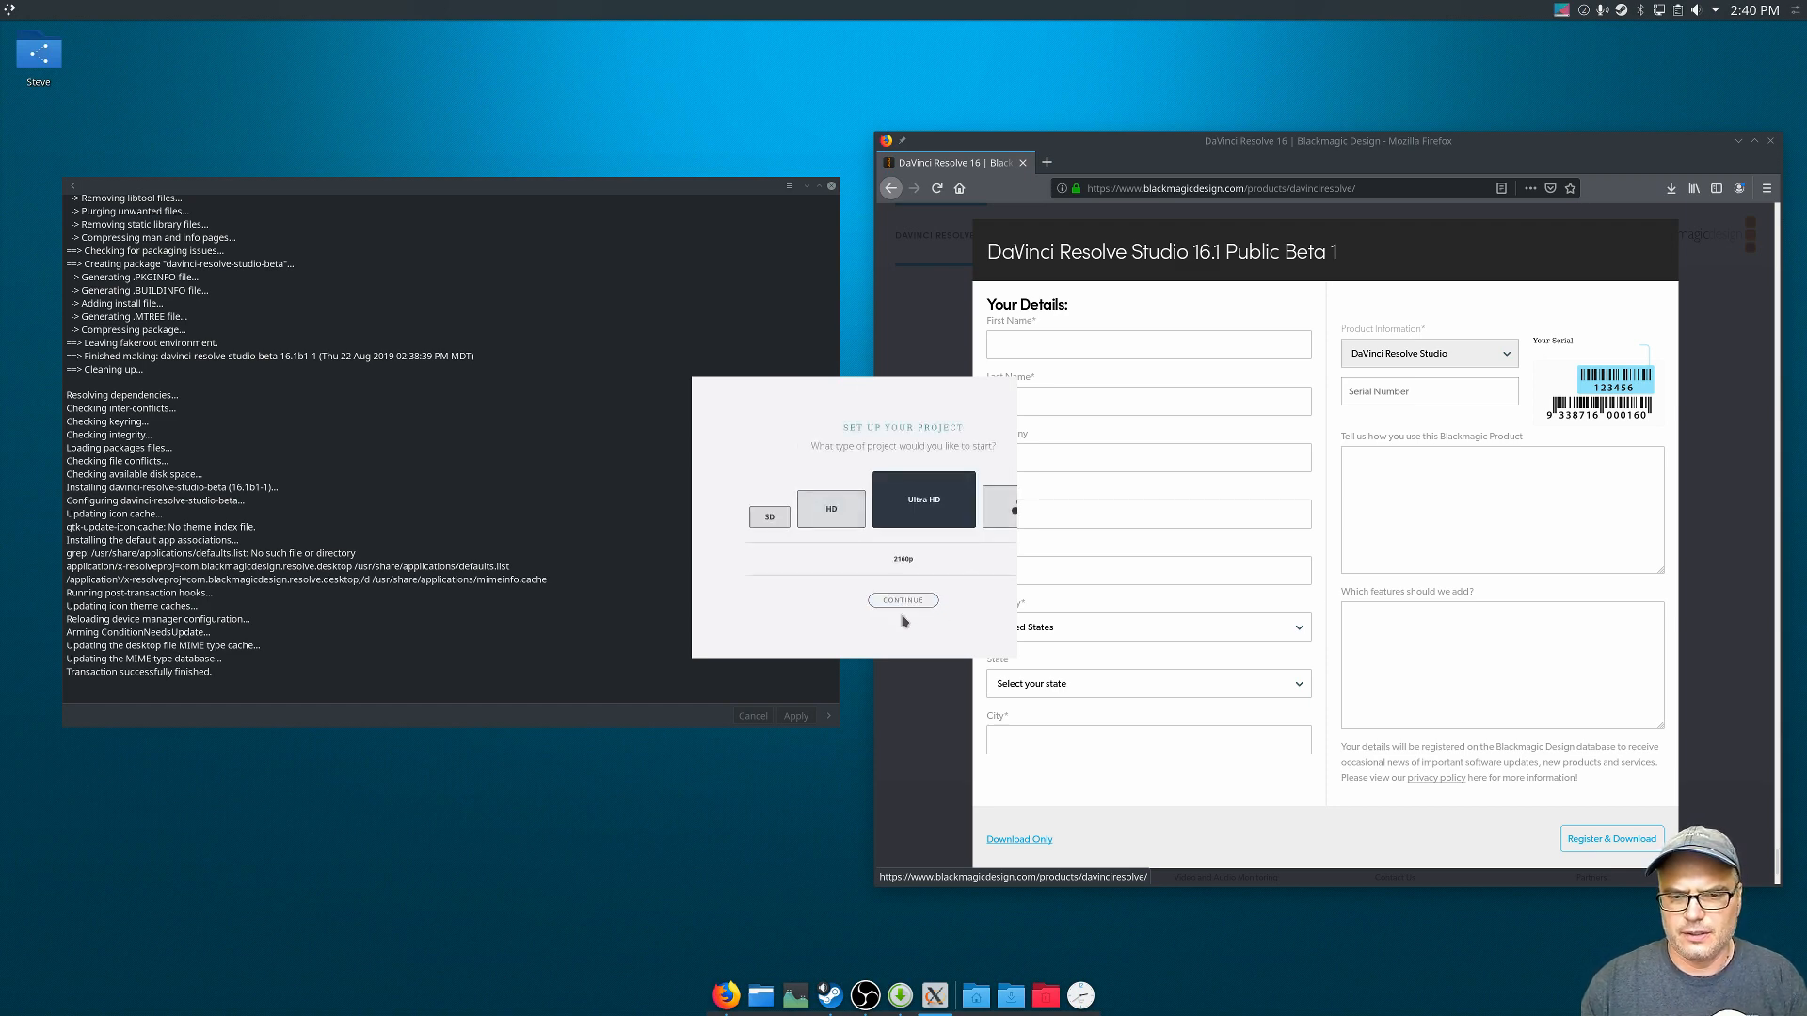
pyautogui.click(902, 600)
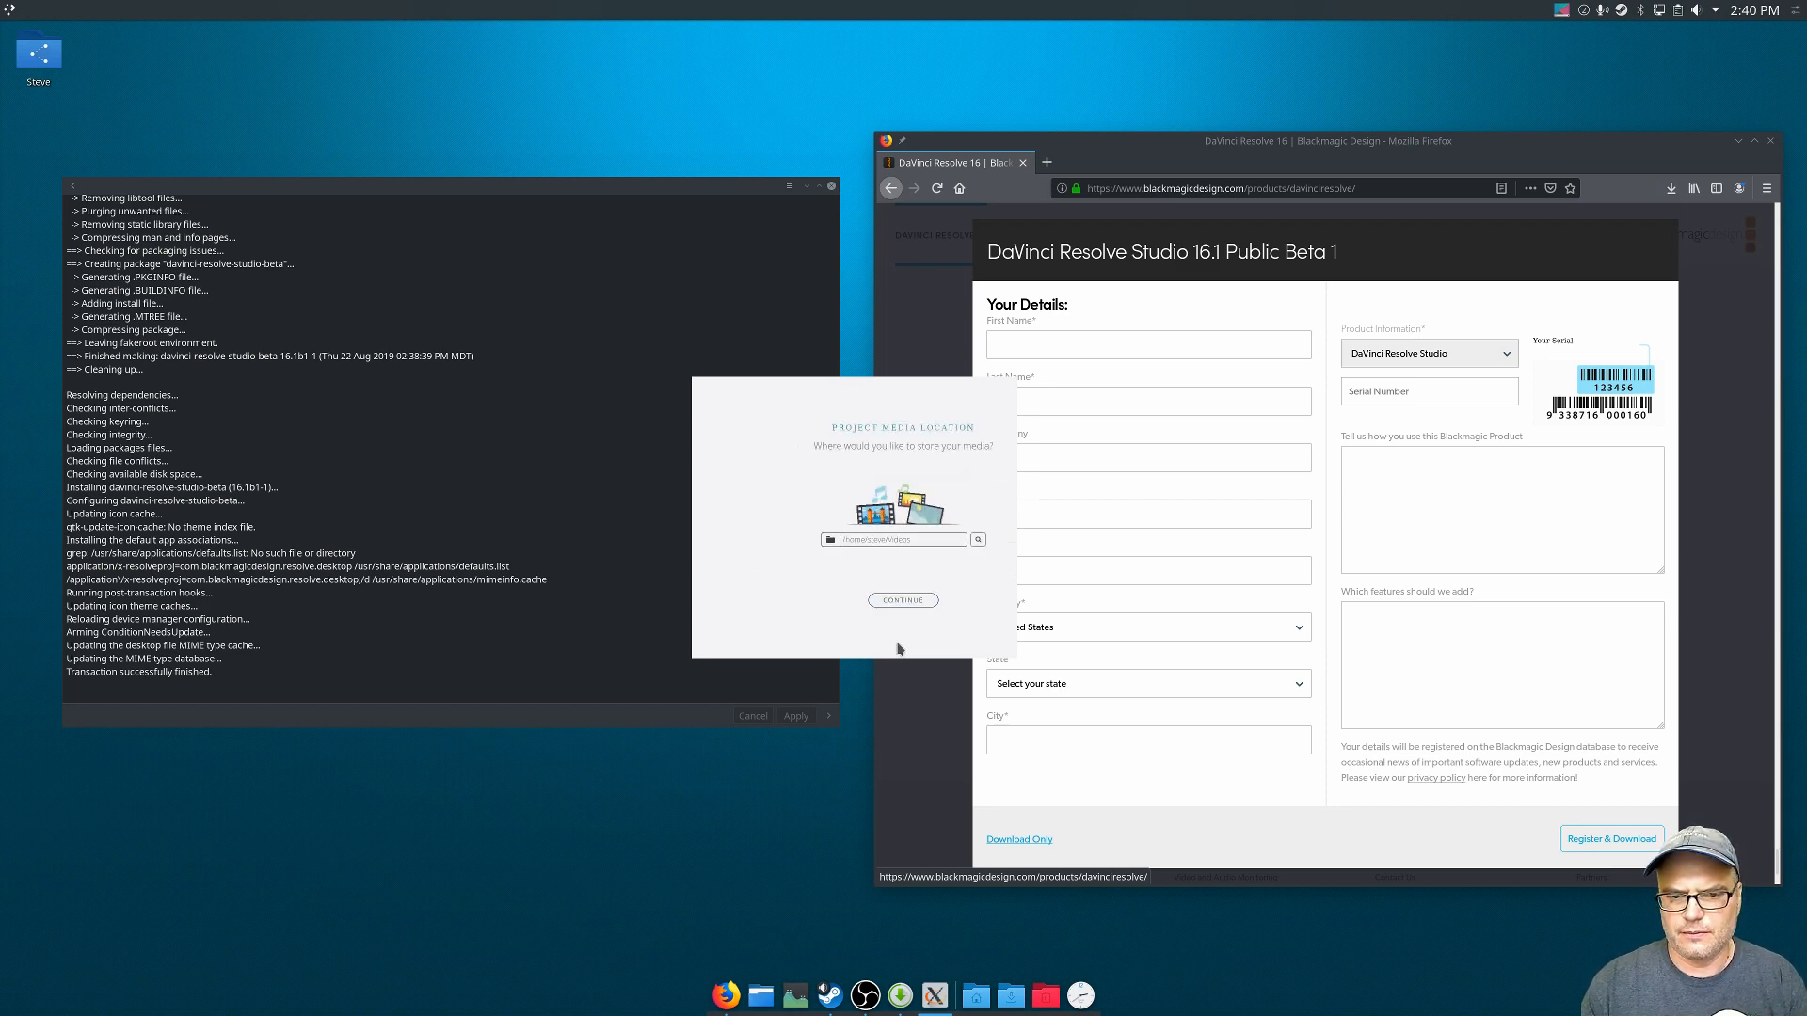
pyautogui.click(903, 601)
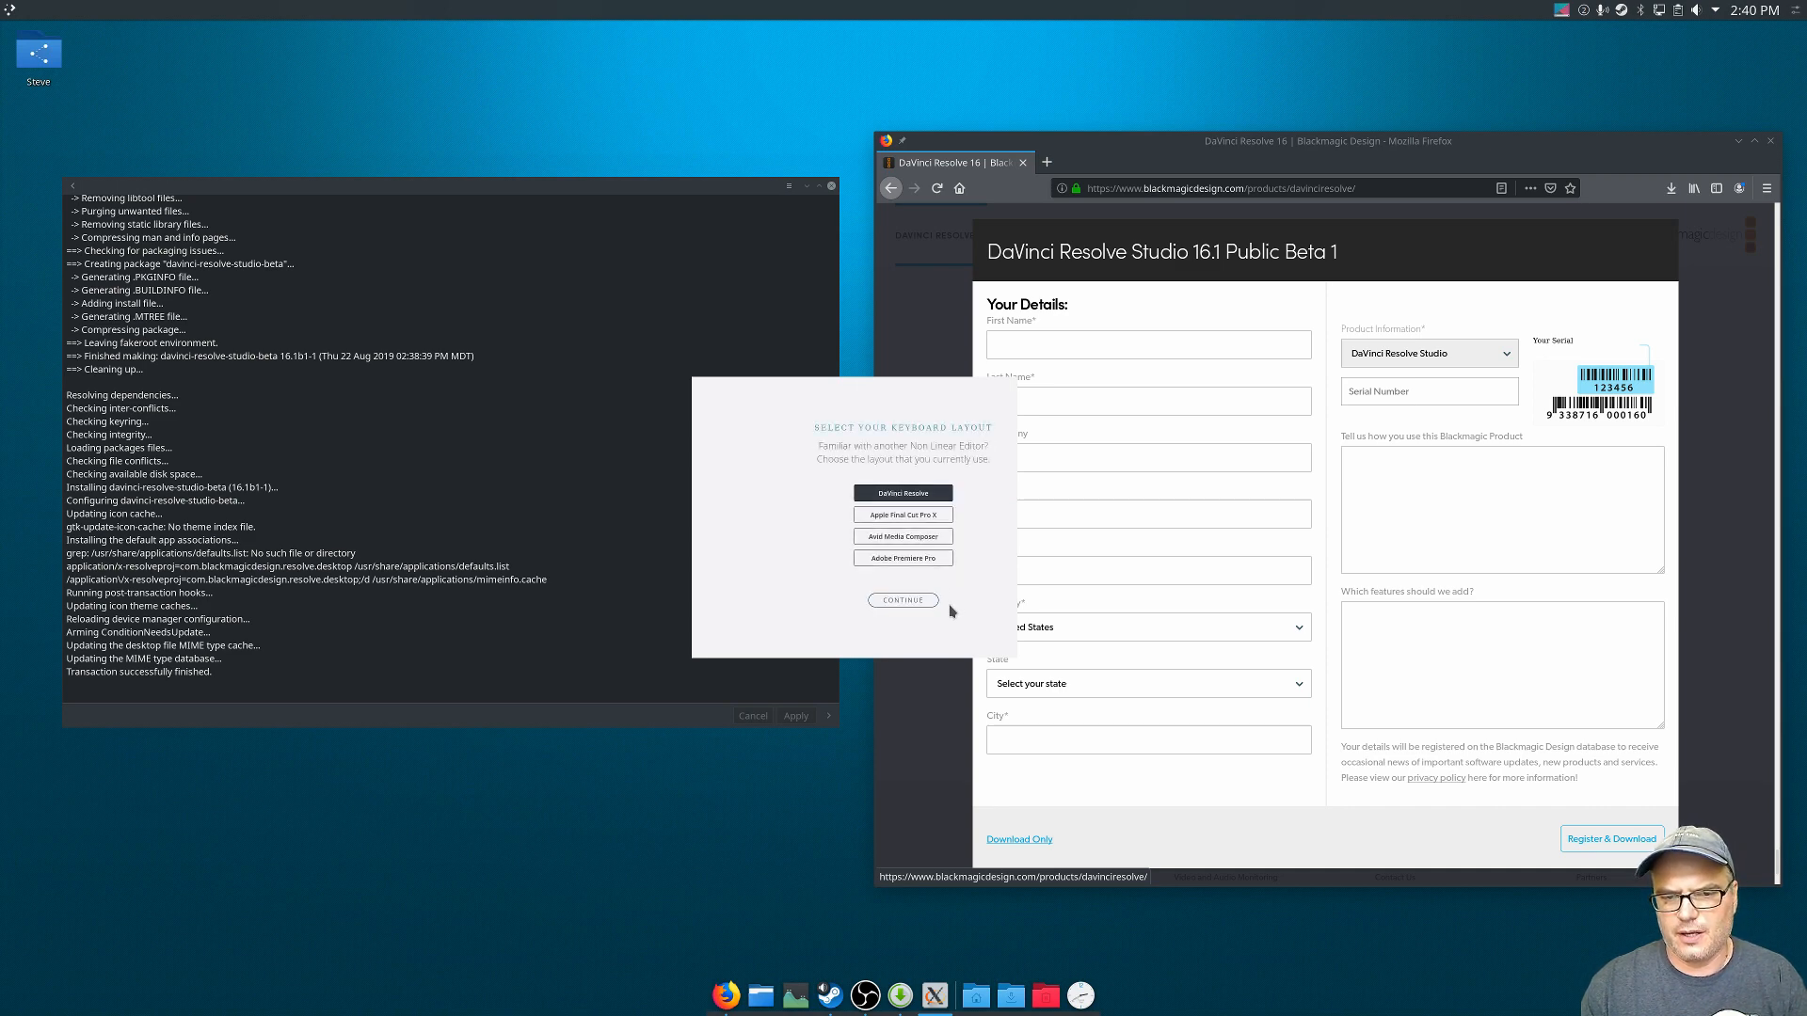
pyautogui.click(902, 599)
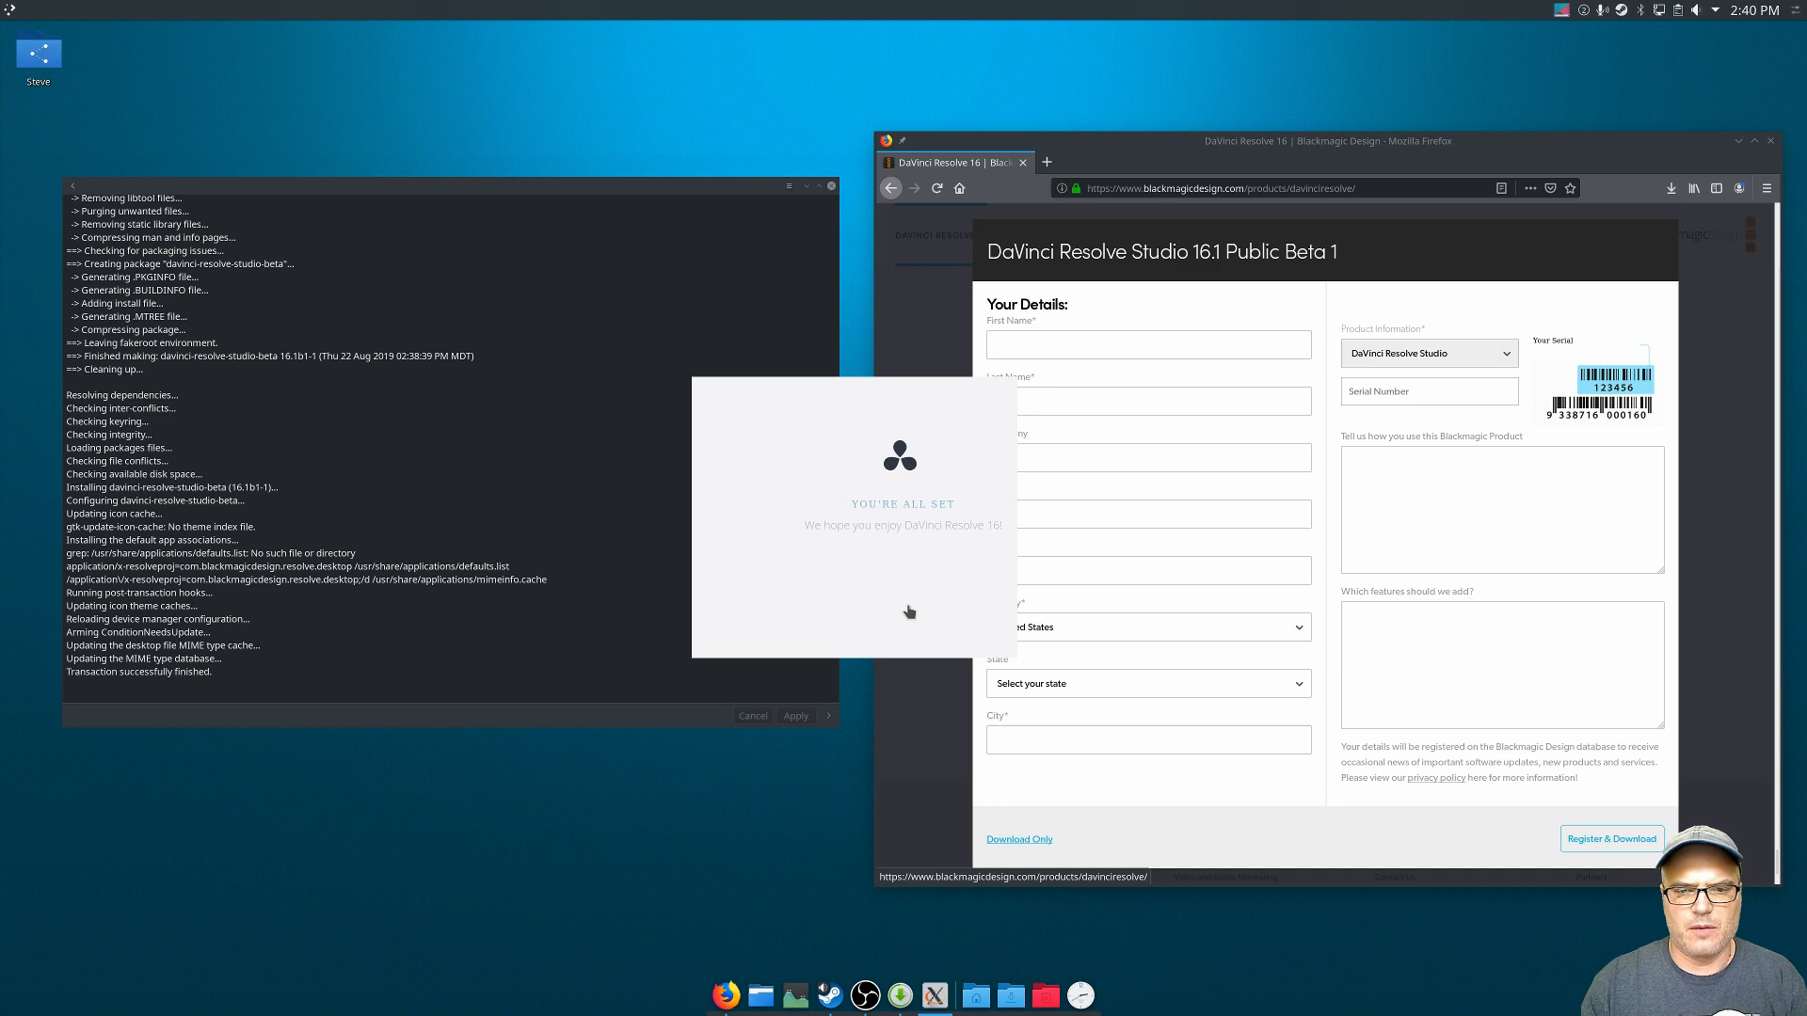